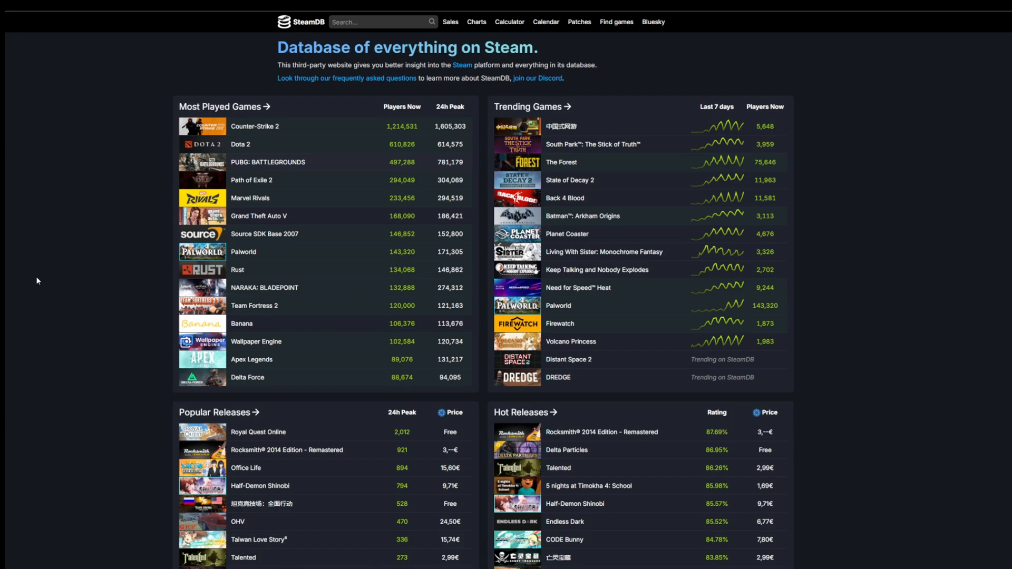
{"action": "mouse_move", "coordinate": [44, 226]}
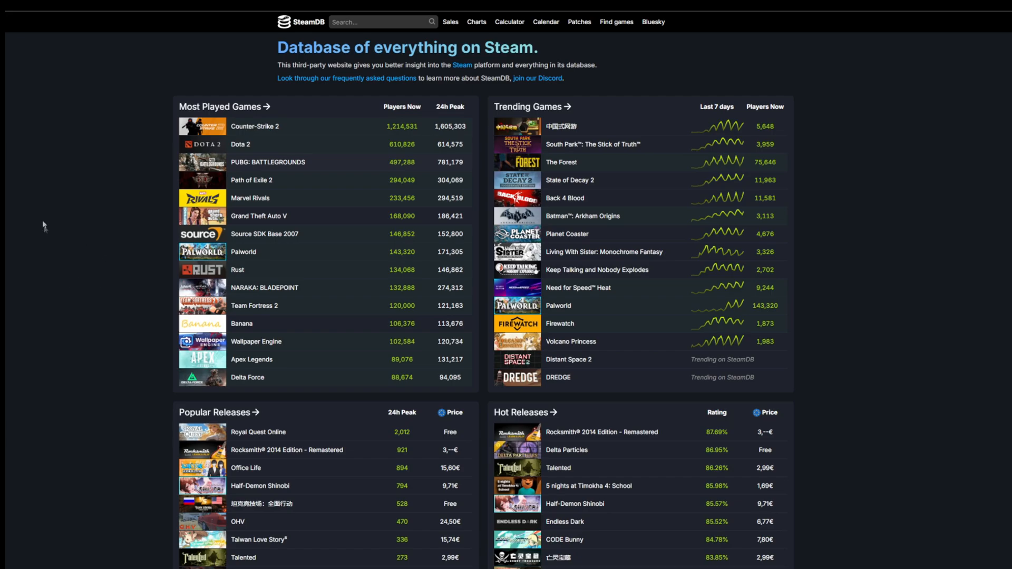
{"action": "mouse_move", "coordinate": [53, 88]}
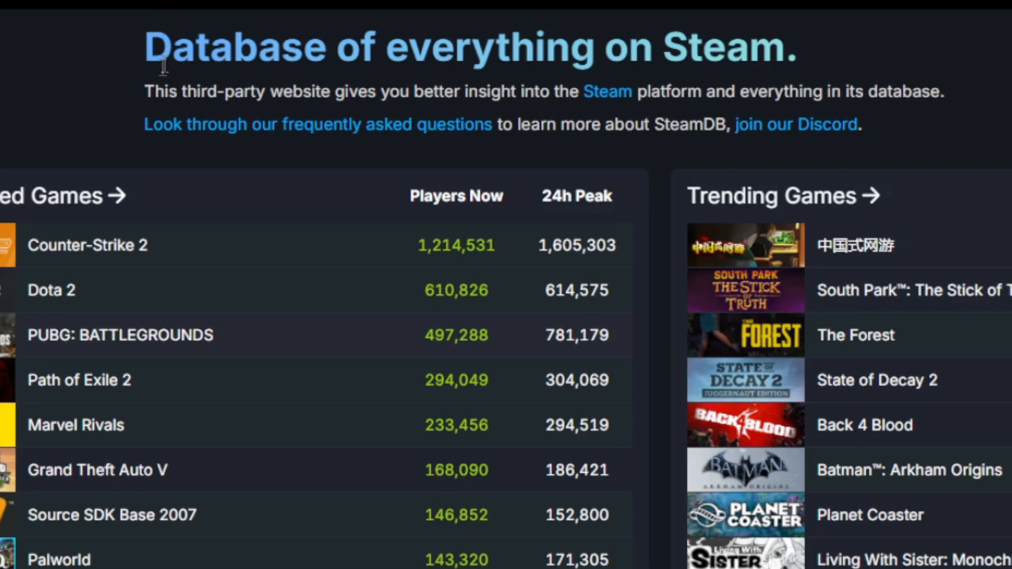
{"action": "mouse_move", "coordinate": [896, 82]}
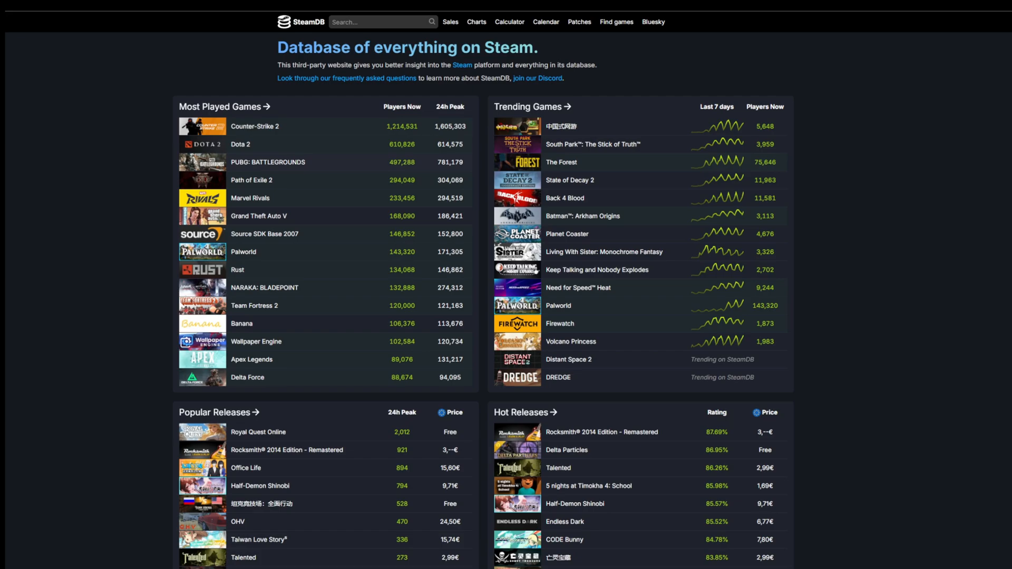
Open the Winter Sale 2024 deals list and look through the discounted games table with its default filter chips
{"action": "scroll", "scroll_direction": "down", "scroll_amount": 3}
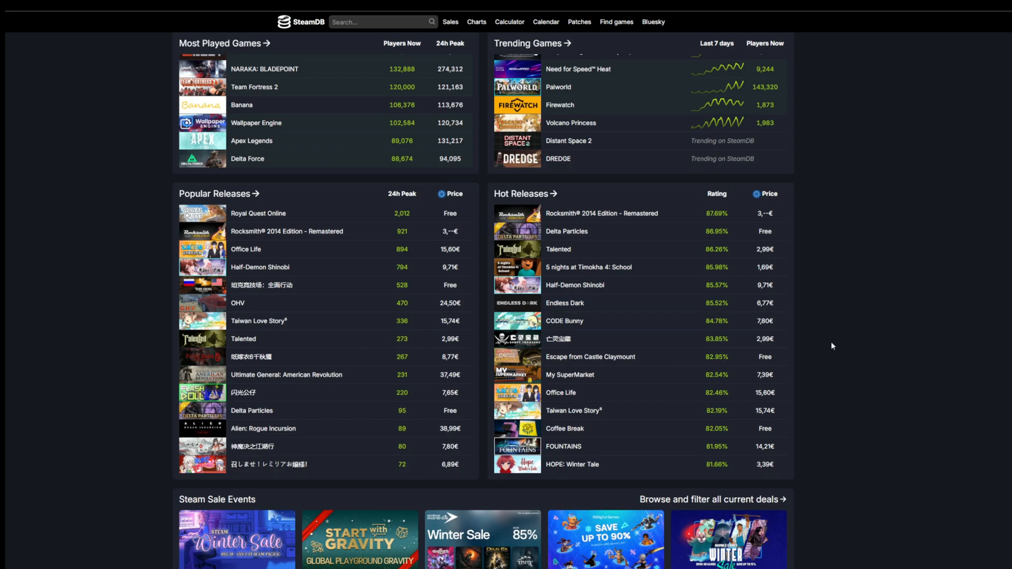
{"action": "scroll", "scroll_direction": "up", "scroll_amount": 3}
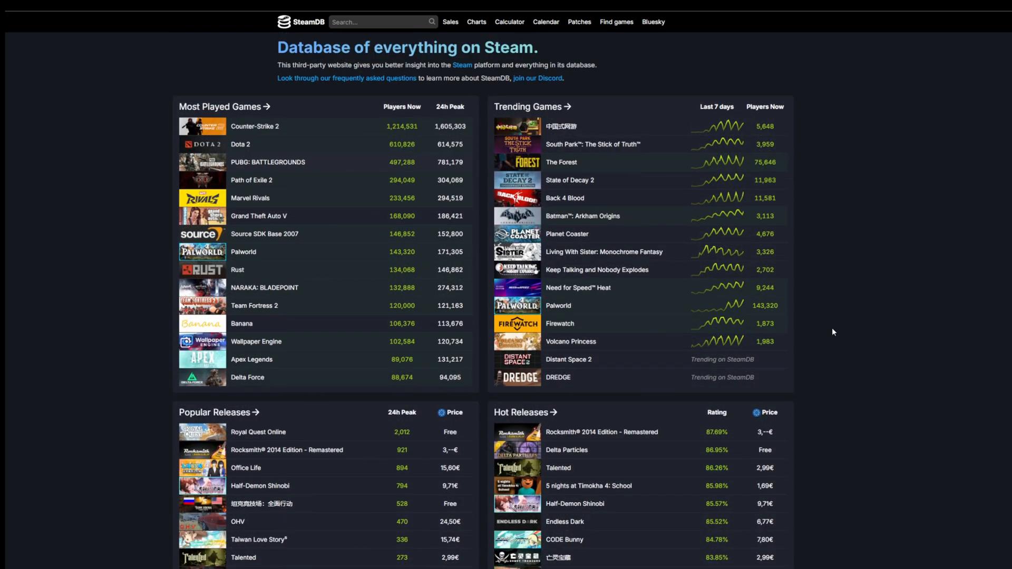
{"action": "mouse_move", "coordinate": [830, 327]}
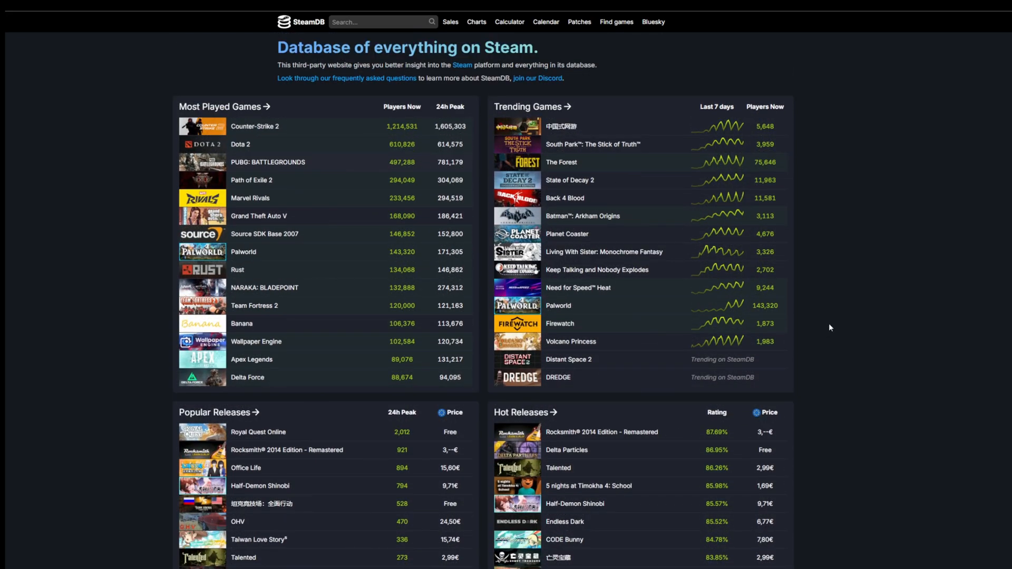
{"action": "mouse_move", "coordinate": [824, 332]}
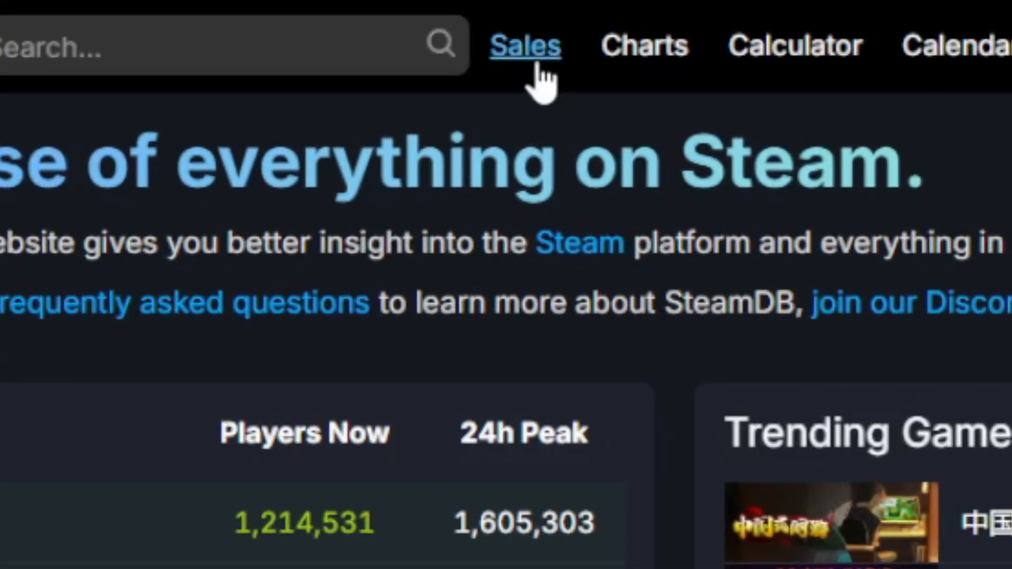
{"action": "left_click", "coordinate": [524, 44]}
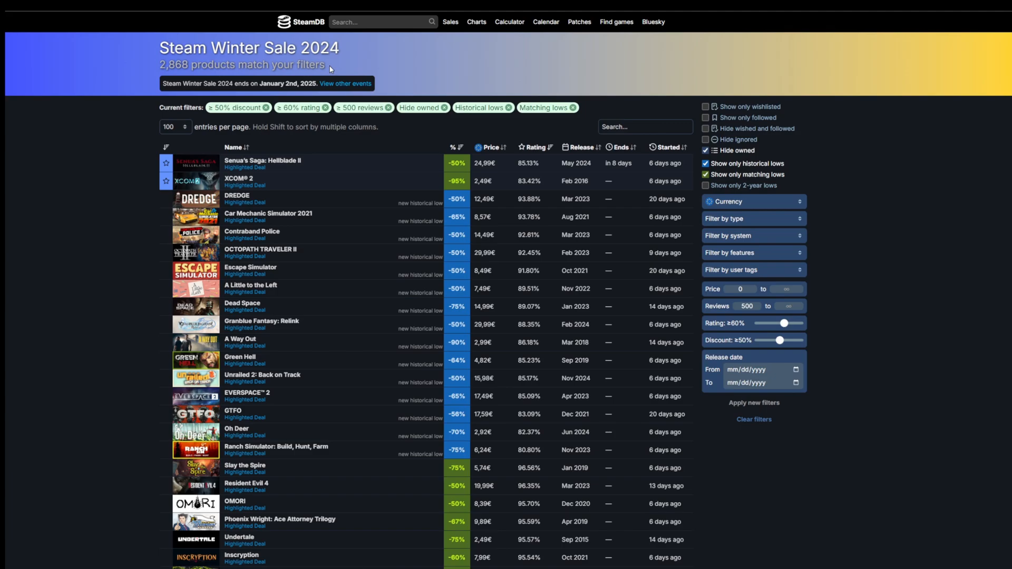
{"action": "mouse_move", "coordinate": [822, 165]}
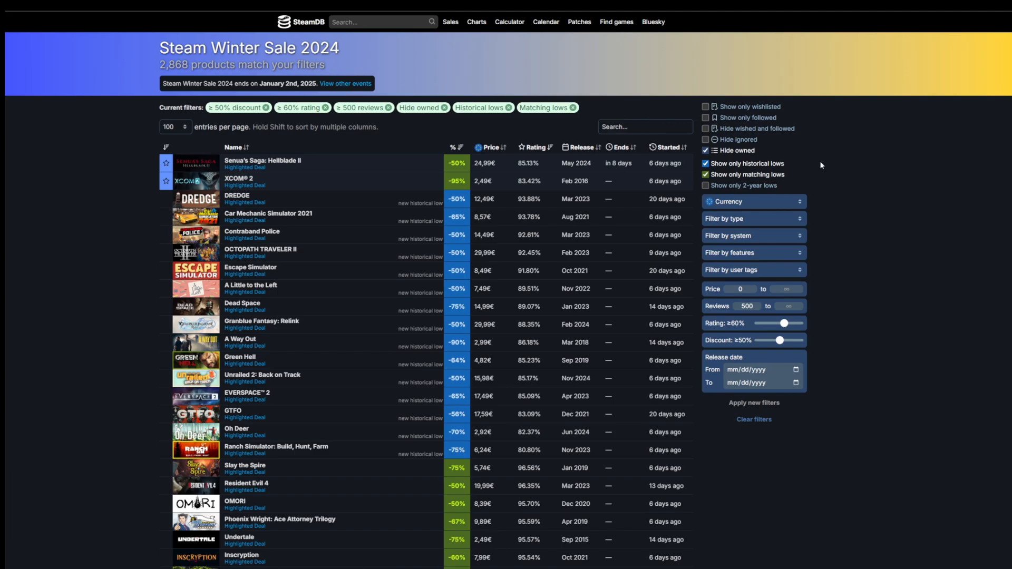
{"action": "scroll", "scroll_direction": "down", "scroll_amount": 3}
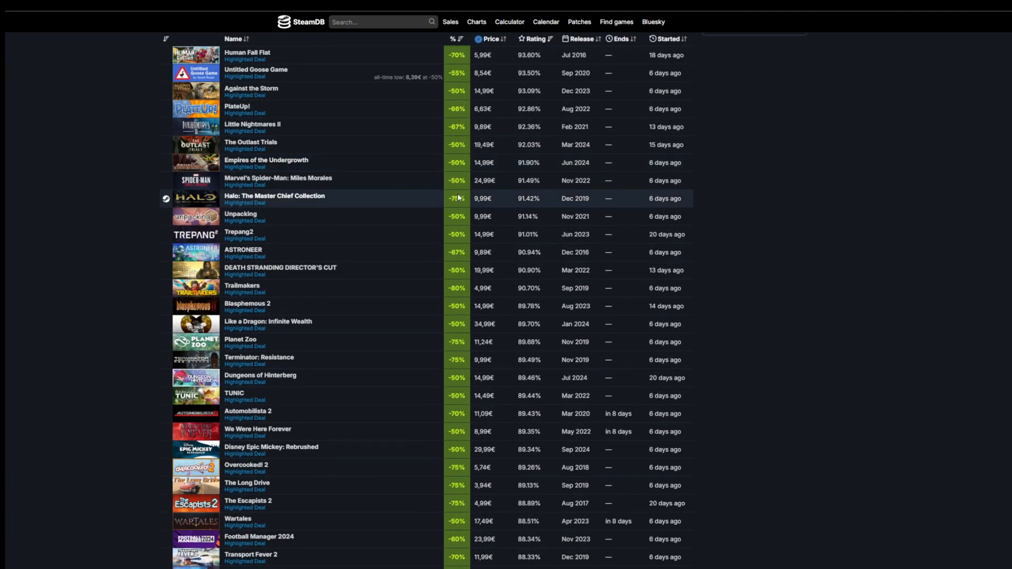
{"action": "scroll", "scroll_direction": "down", "scroll_amount": 3}
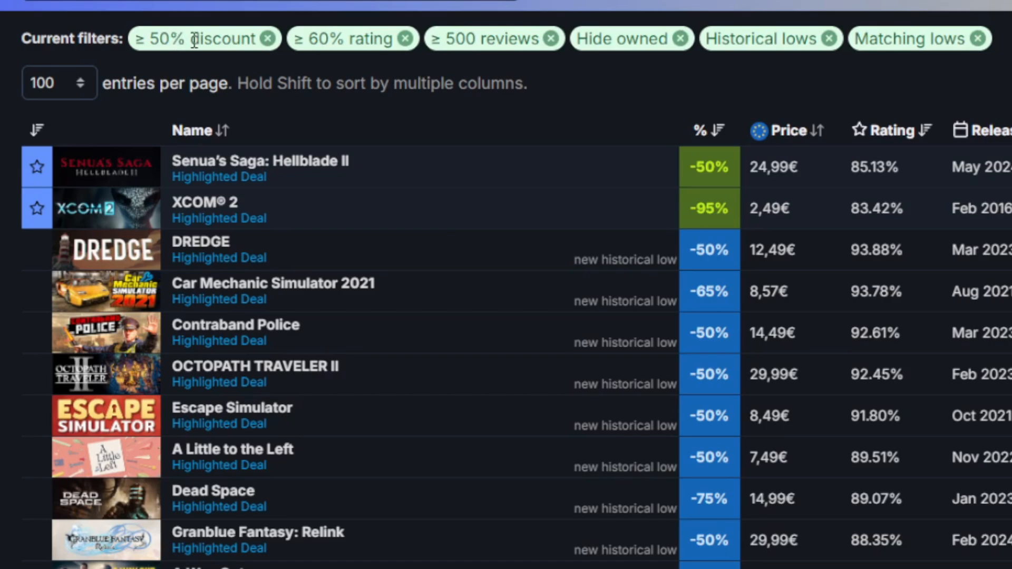
{"action": "mouse_move", "coordinate": [354, 63]}
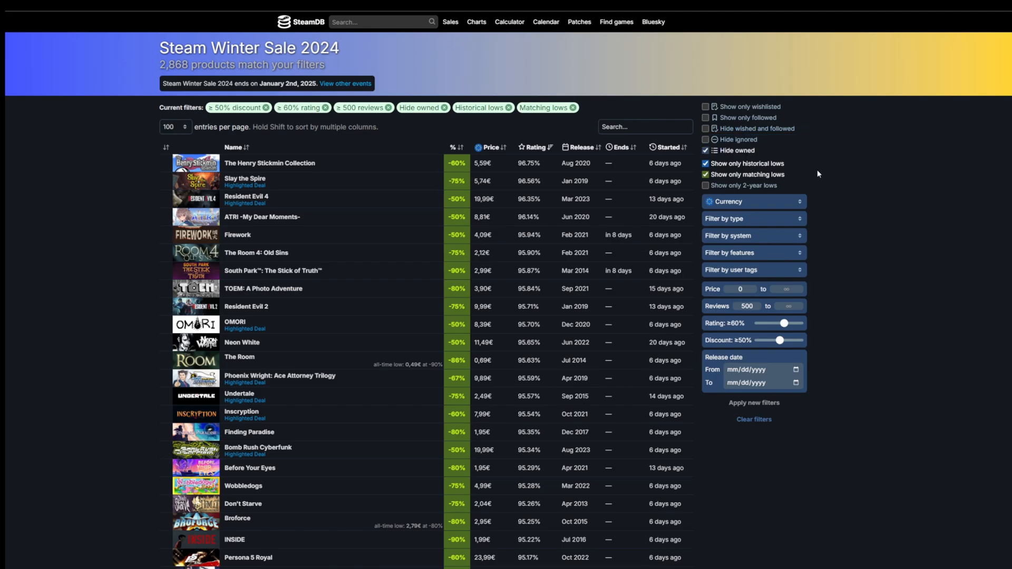
{"action": "mouse_move", "coordinate": [813, 174]}
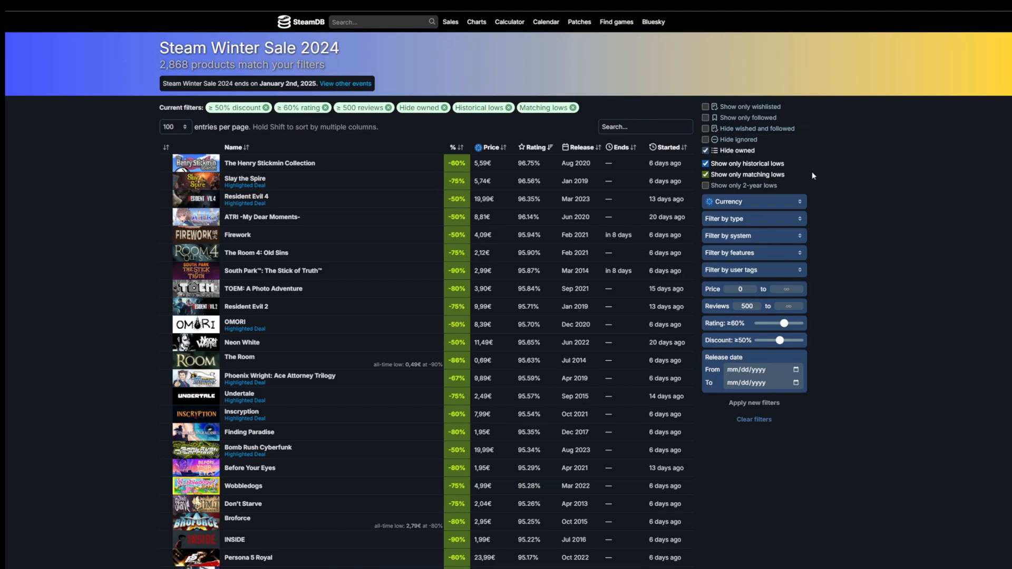
{"action": "mouse_move", "coordinate": [812, 173]}
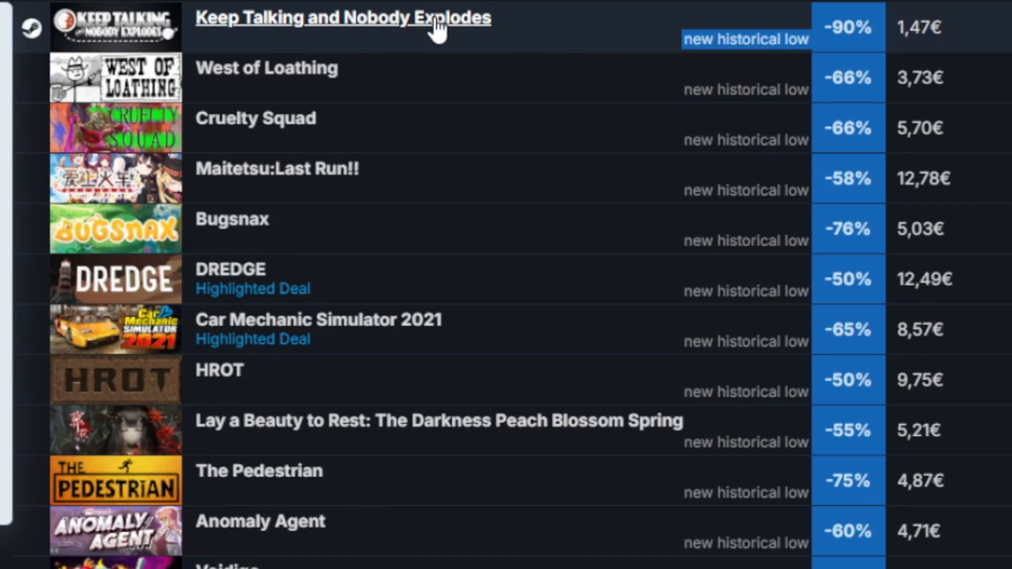
{"action": "mouse_move", "coordinate": [379, 261]}
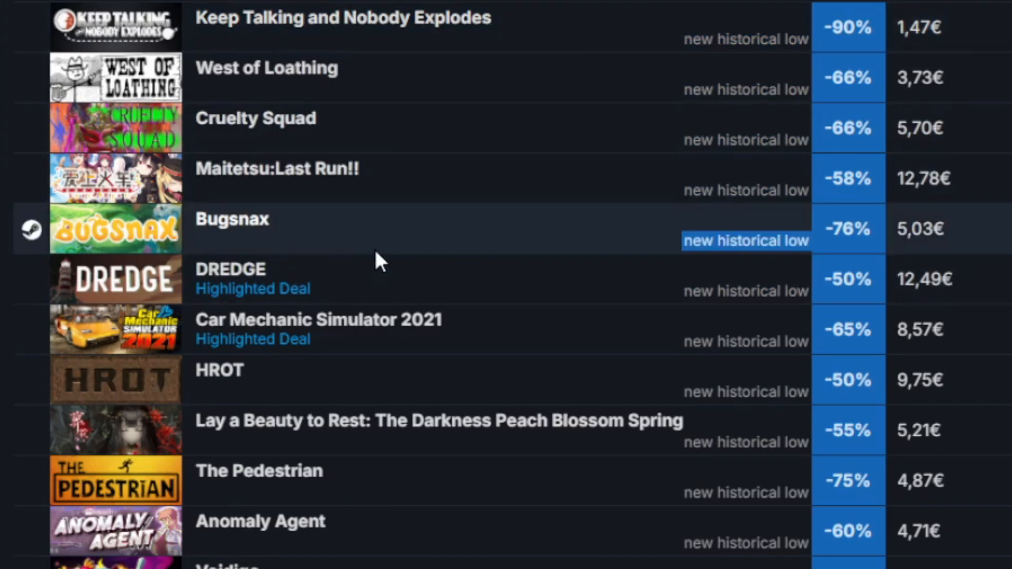
Open DREDGE's detail page from the sales table and review its regional price history (euro low 12,49€)
{"action": "left_click", "coordinate": [231, 269]}
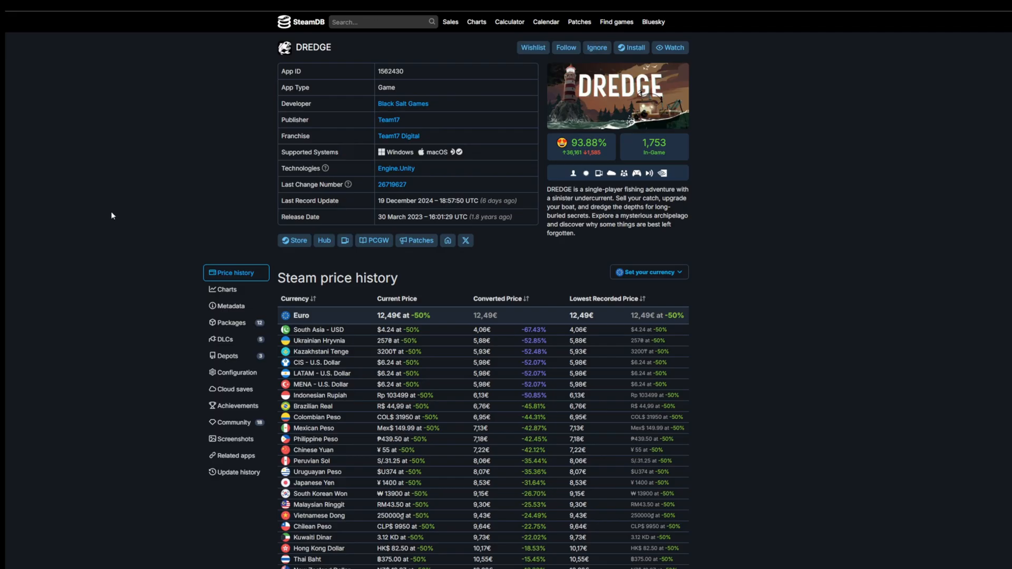
{"action": "mouse_move", "coordinate": [118, 200]}
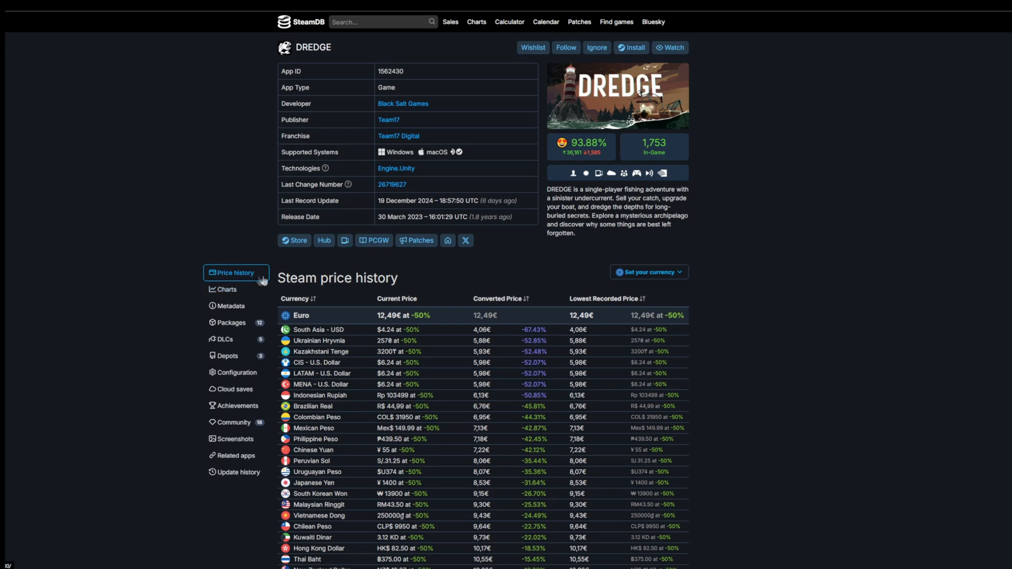
{"action": "scroll", "scroll_direction": "down", "scroll_amount": 3}
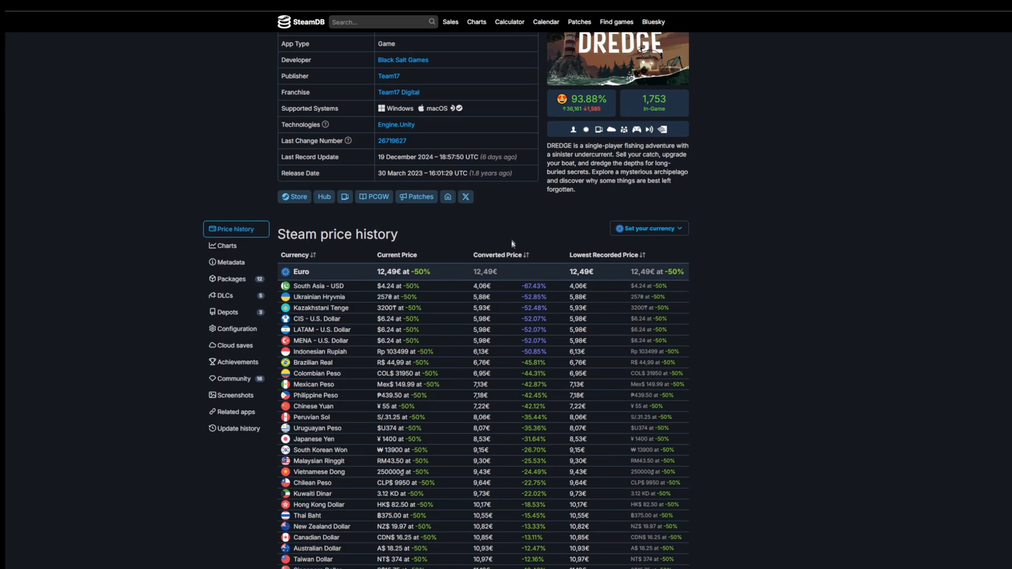
{"action": "mouse_move", "coordinate": [582, 251]}
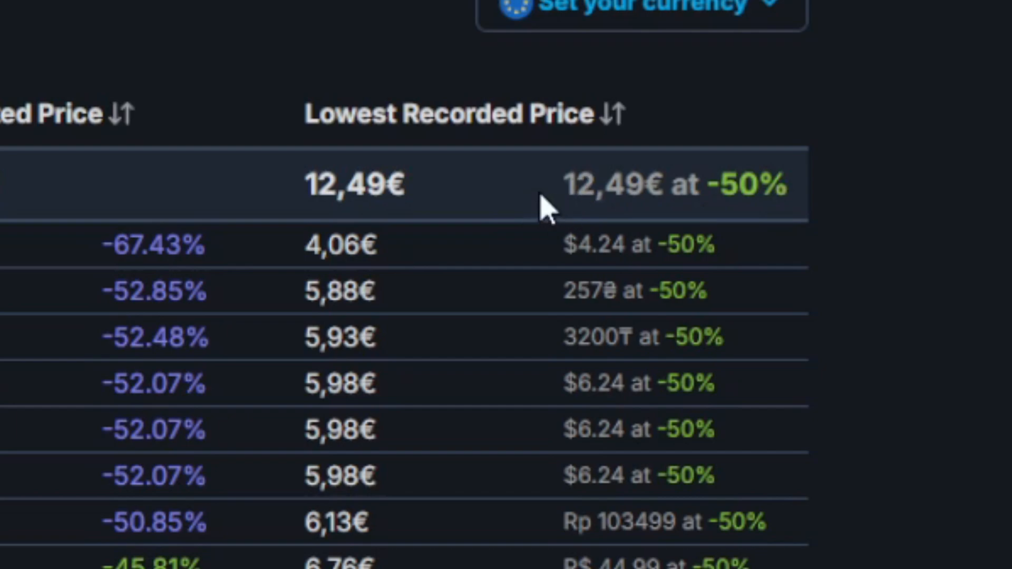
{"action": "mouse_move", "coordinate": [997, 240]}
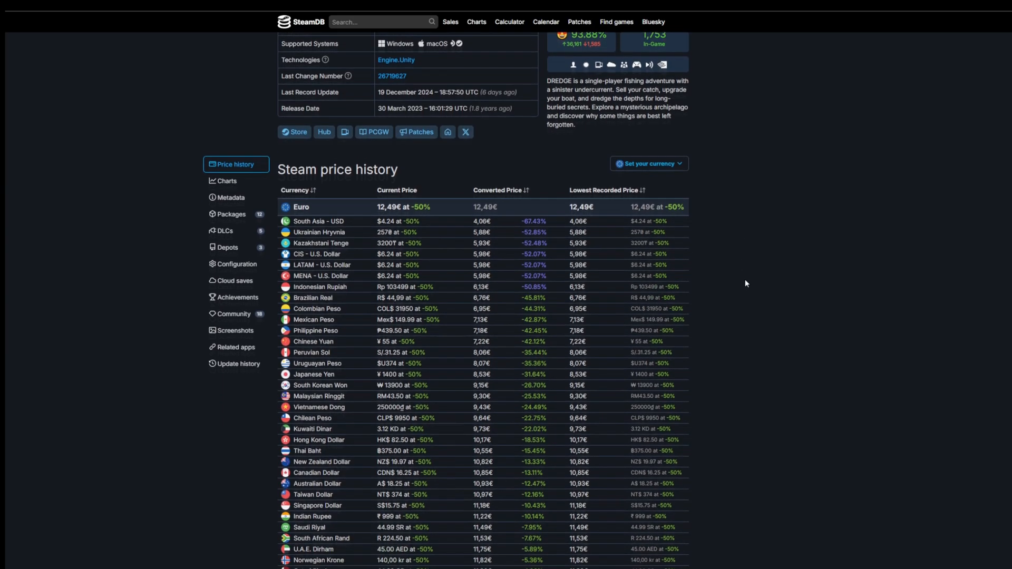
{"action": "scroll", "scroll_direction": "down", "scroll_amount": 3}
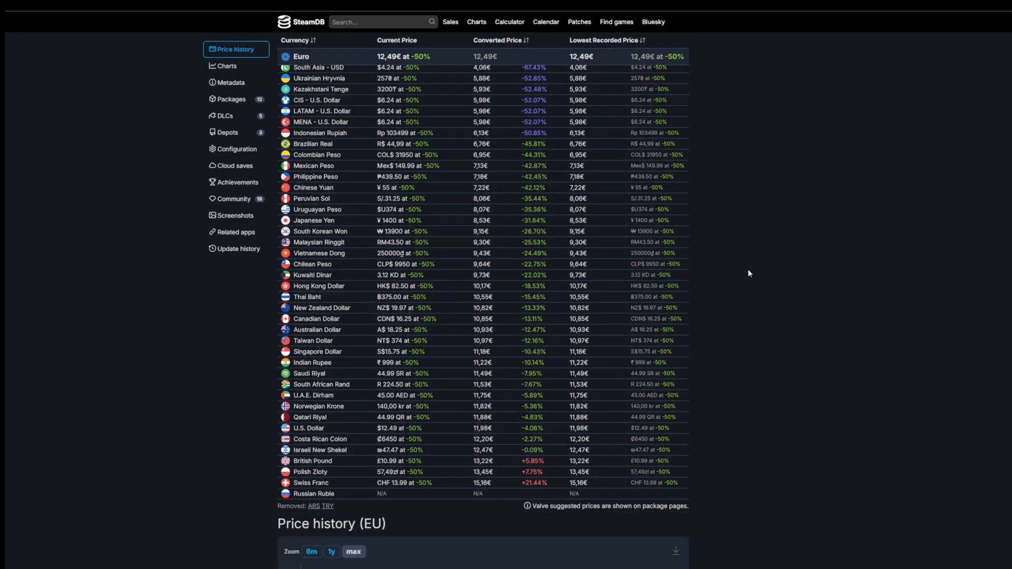
{"action": "mouse_move", "coordinate": [704, 257]}
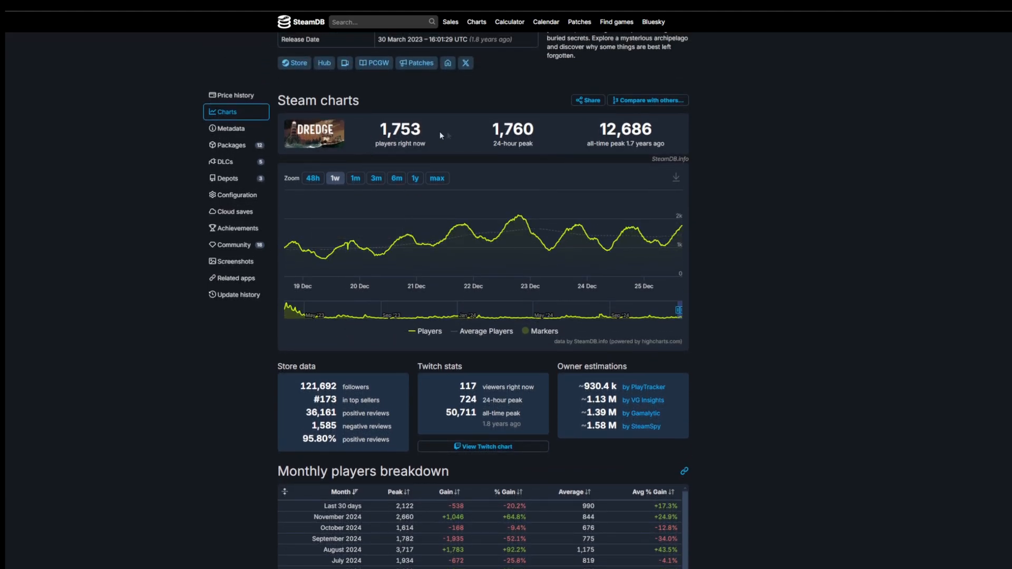
Go back in the browser to the filtered Winter Sale deals list with its filter sidebar
{"action": "double_click", "coordinate": [625, 129]}
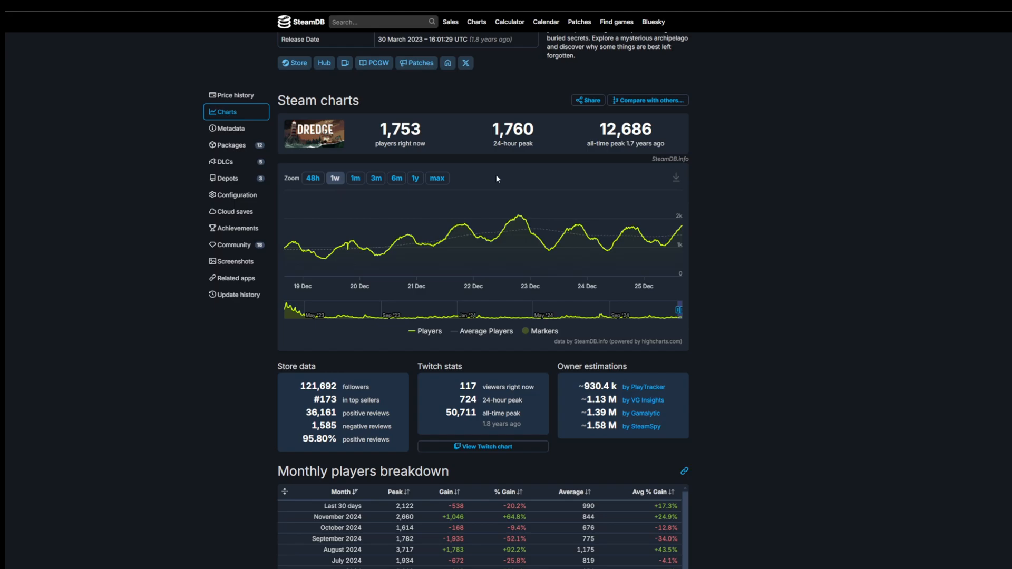
{"action": "mouse_move", "coordinate": [505, 187]}
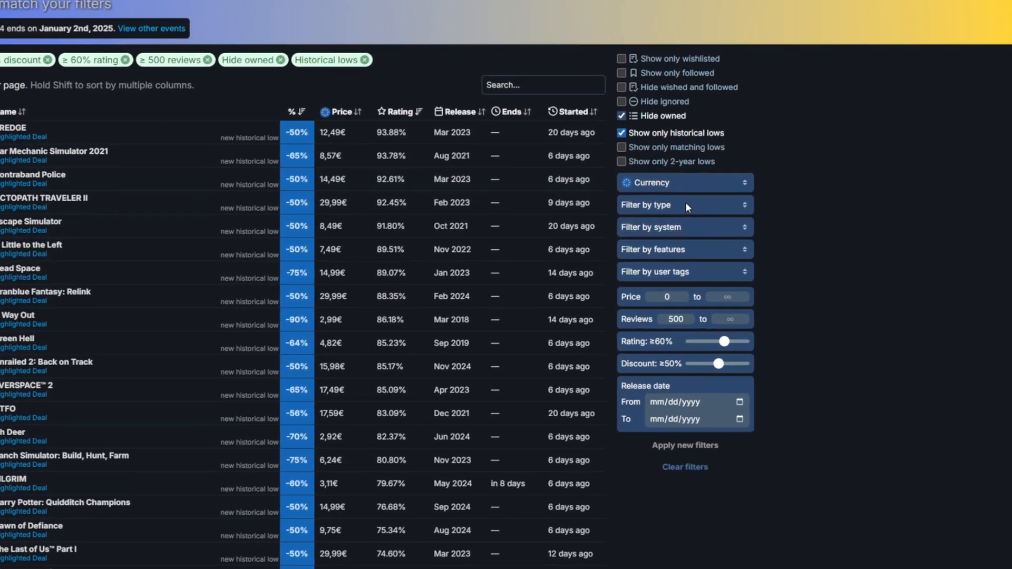
Restrict the sale list's system filter to Linux and require the Split Screen feature
{"action": "left_click", "coordinate": [684, 205]}
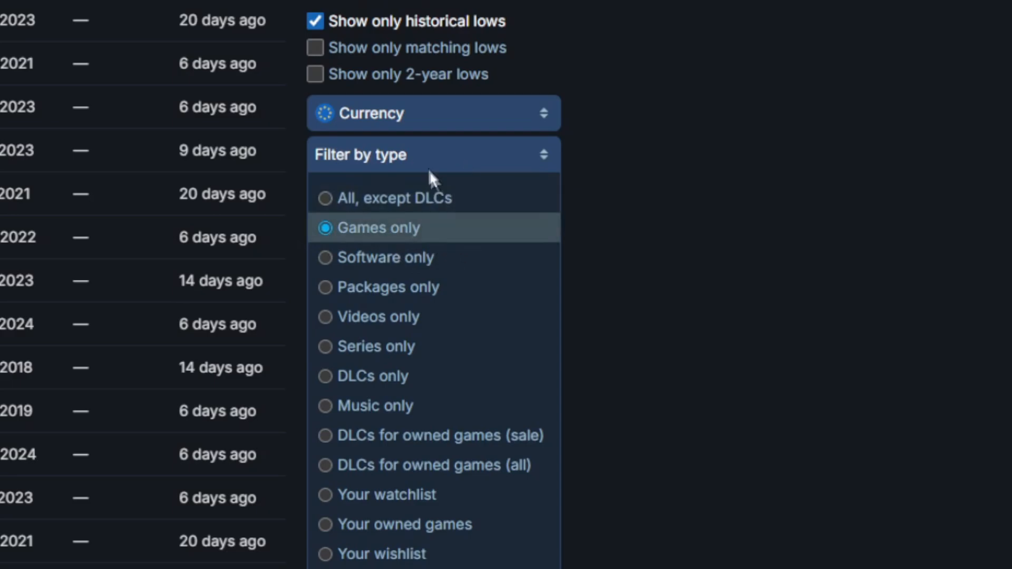
{"action": "left_click", "coordinate": [432, 154]}
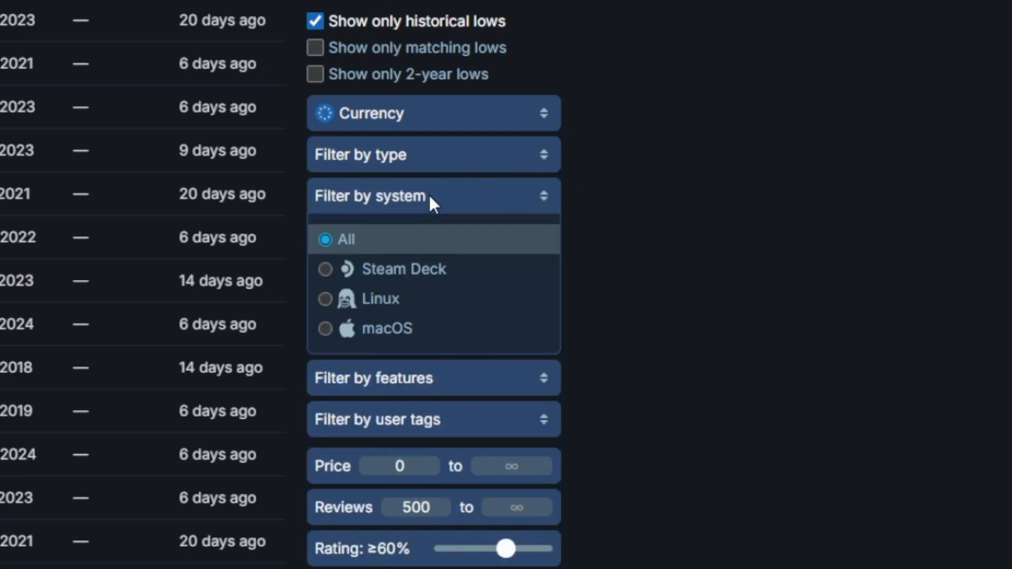
{"action": "mouse_move", "coordinate": [387, 269]}
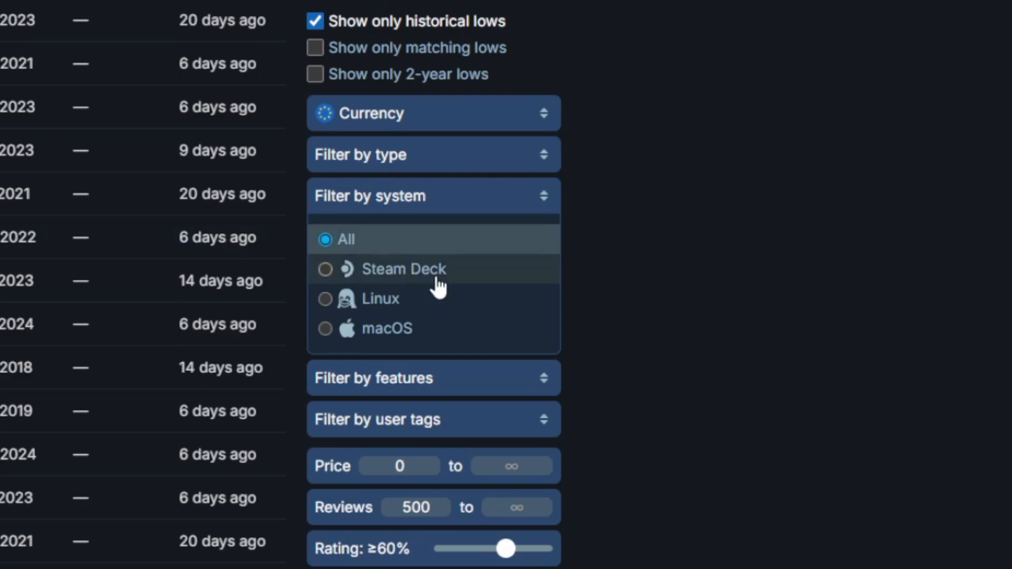
{"action": "mouse_move", "coordinate": [438, 282]}
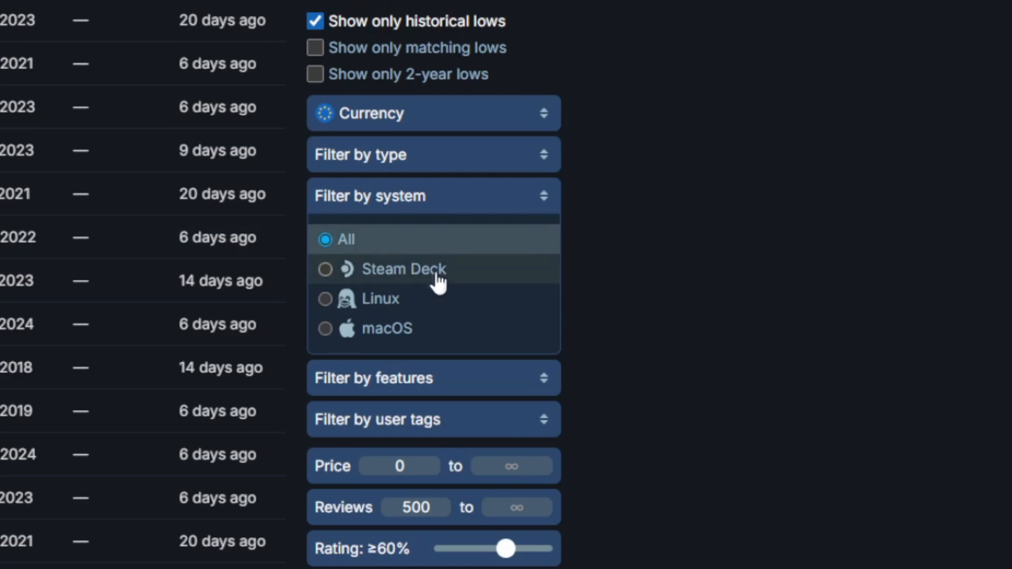
{"action": "mouse_move", "coordinate": [431, 278]}
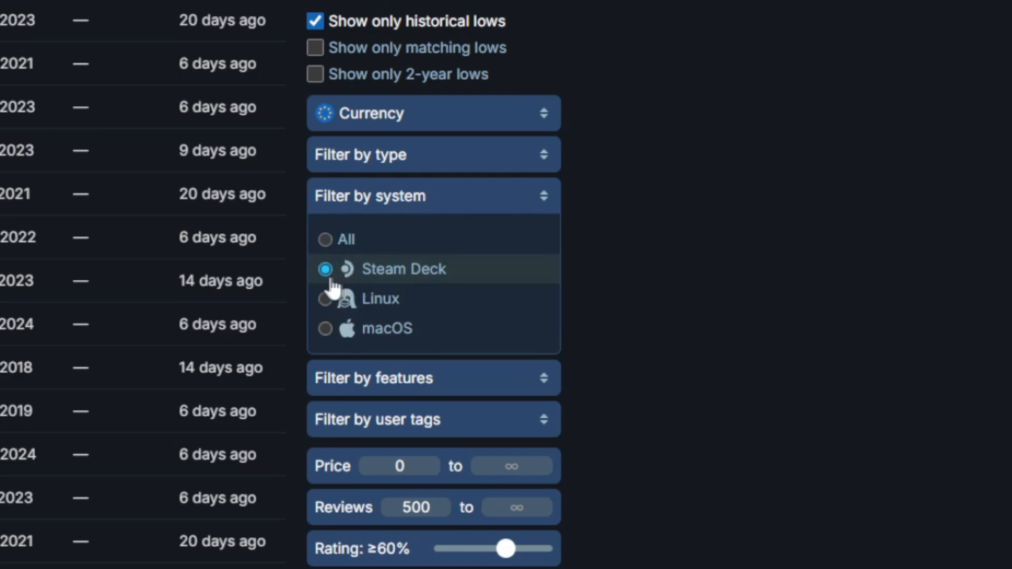
{"action": "left_click", "coordinate": [326, 299]}
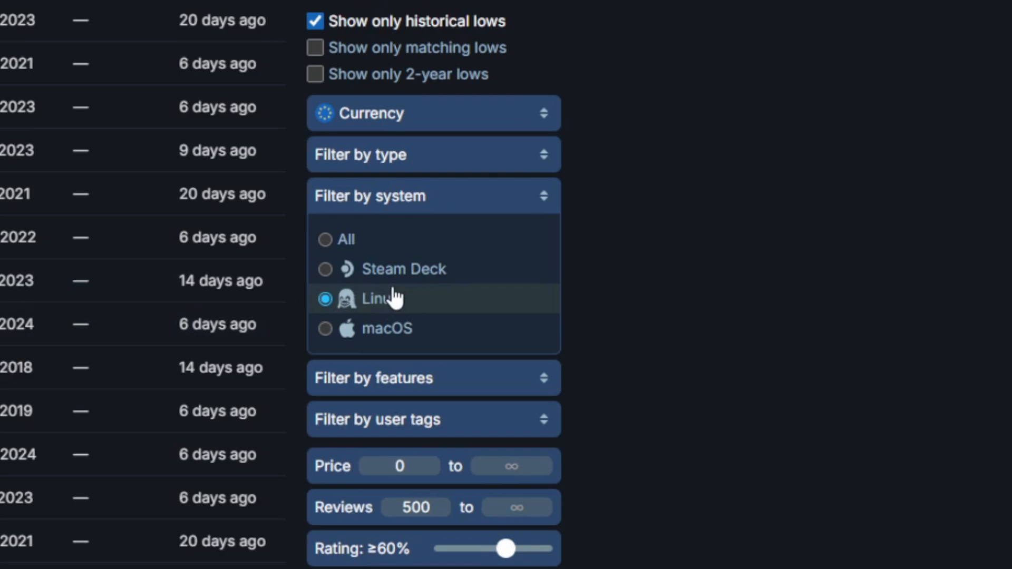
{"action": "left_click", "coordinate": [433, 377]}
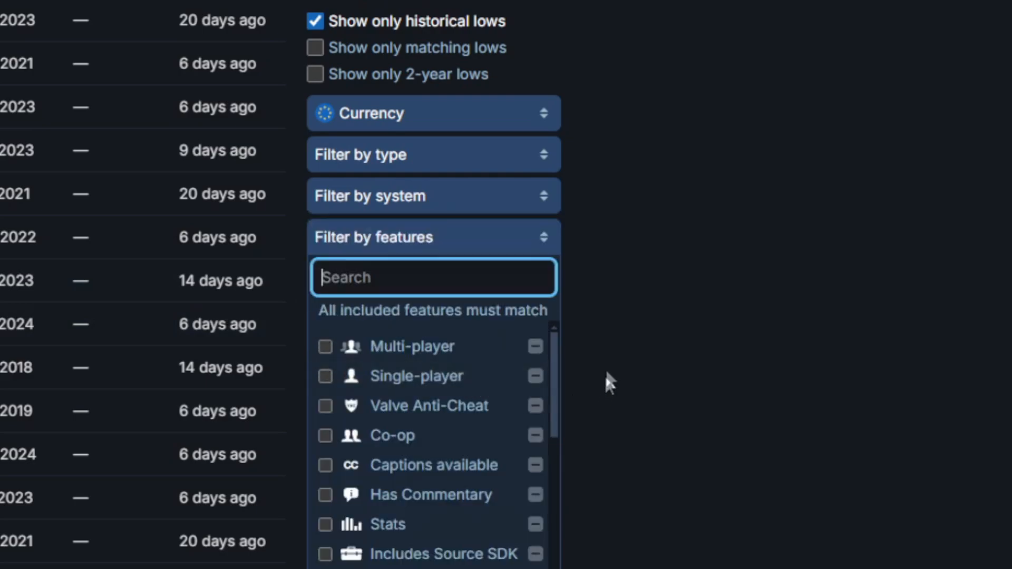
{"action": "mouse_move", "coordinate": [471, 376]}
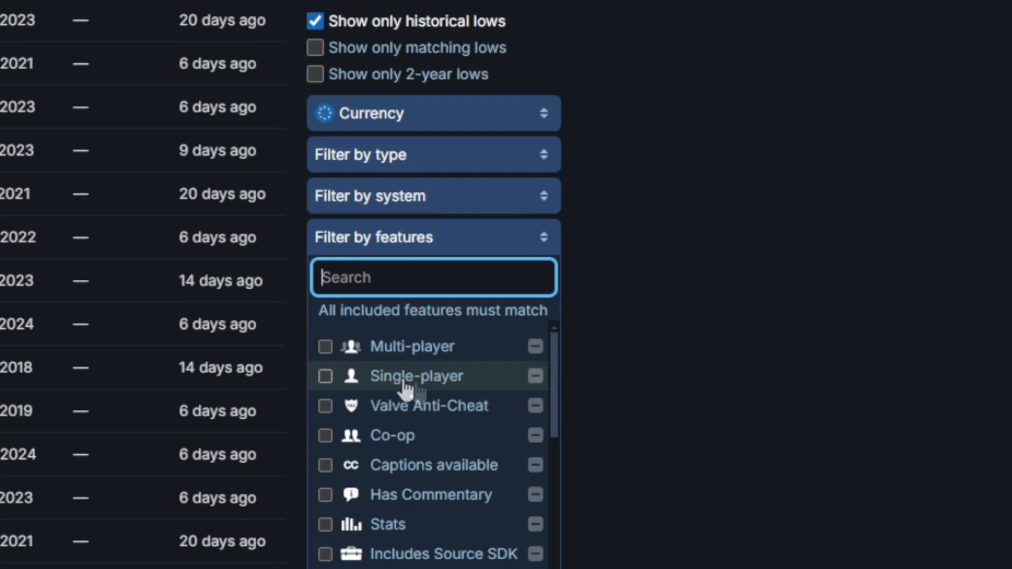
{"action": "scroll", "scroll_direction": "down", "scroll_amount": 3}
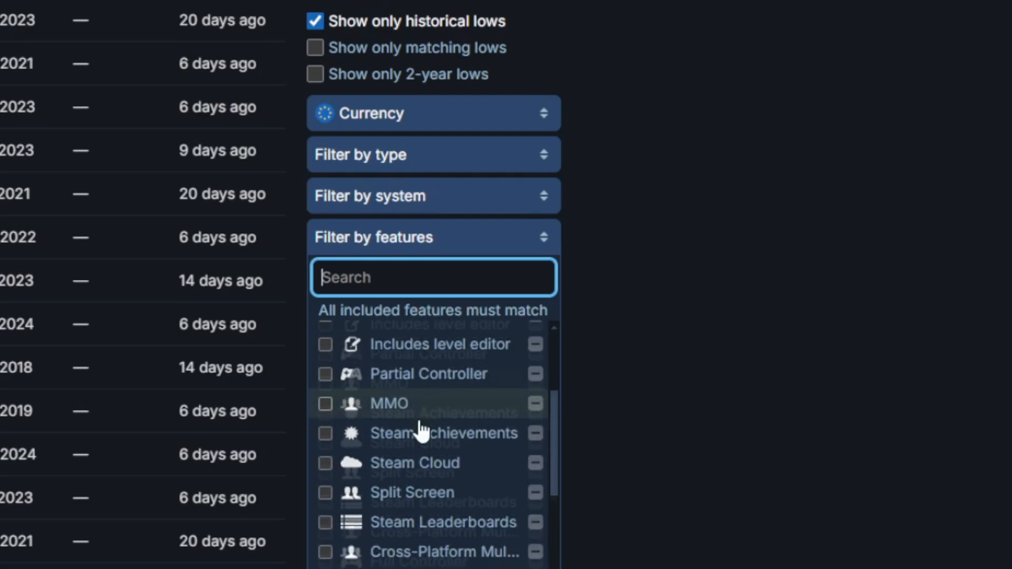
{"action": "scroll", "scroll_direction": "down", "scroll_amount": 3}
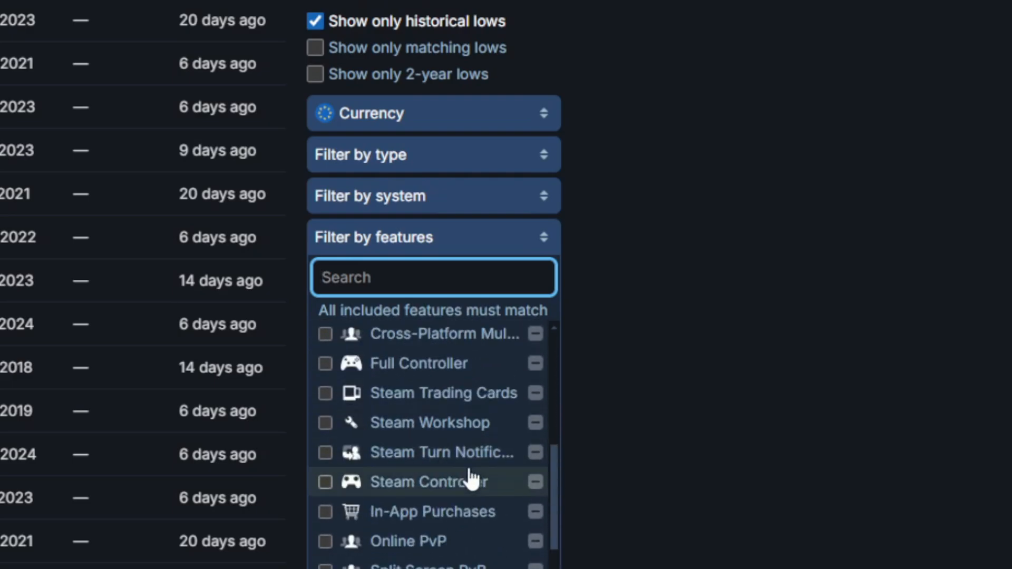
{"action": "scroll", "scroll_direction": "down", "scroll_amount": 3}
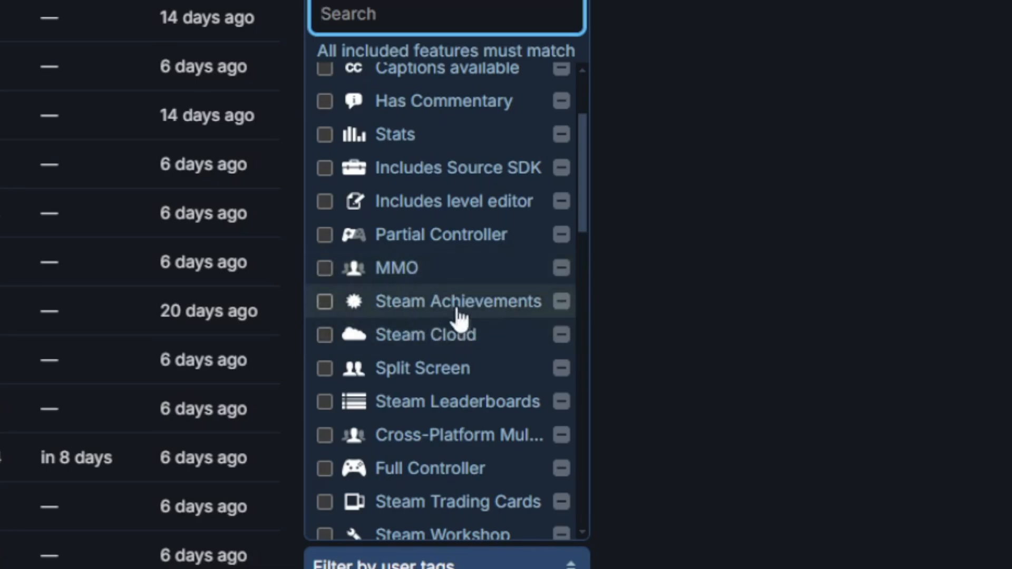
{"action": "left_click", "coordinate": [324, 368]}
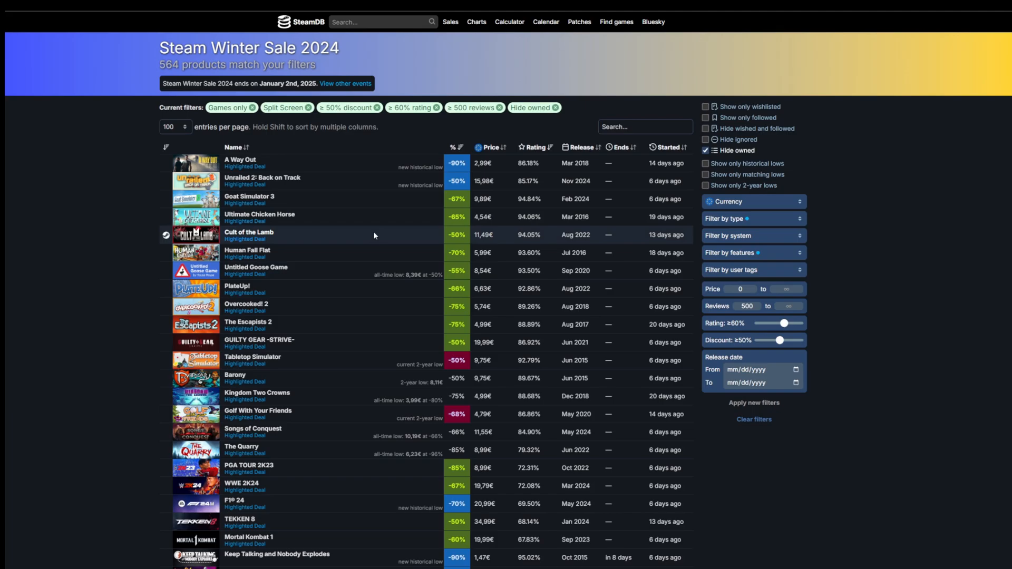
{"action": "mouse_move", "coordinate": [249, 232]}
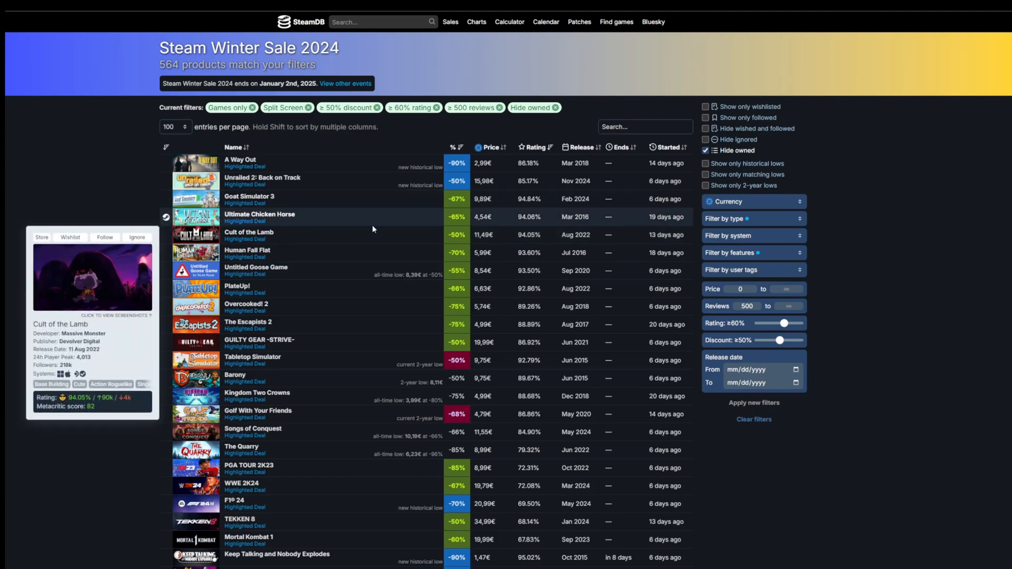
{"action": "scroll", "scroll_direction": "down", "scroll_amount": 3}
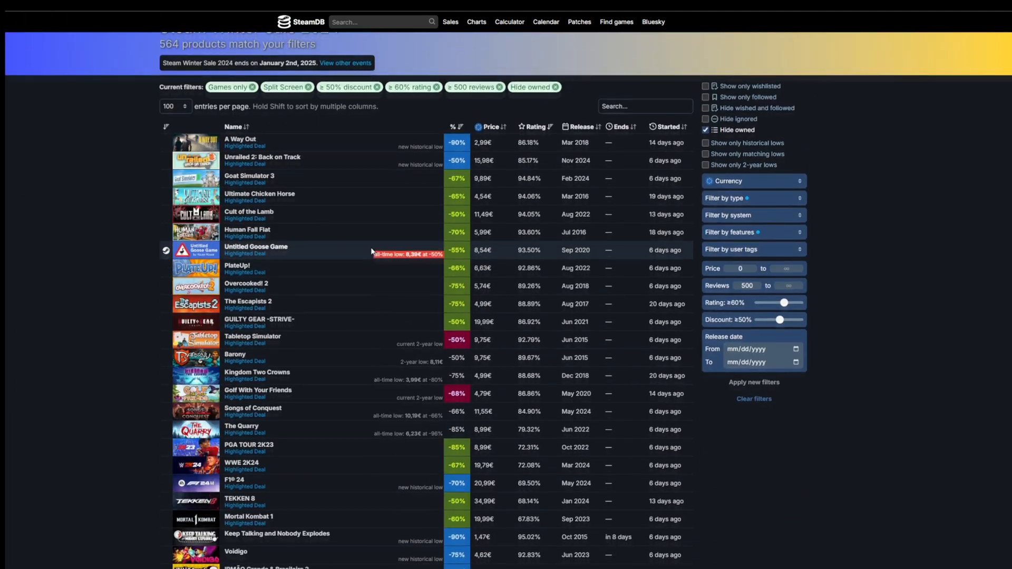
{"action": "left_click", "coordinate": [730, 226]}
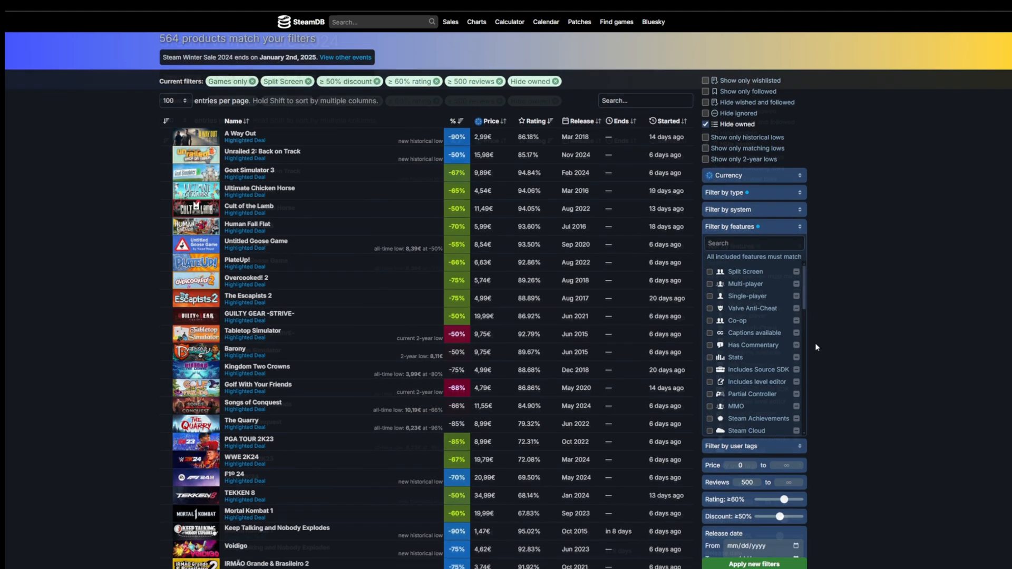
{"action": "scroll", "scroll_direction": "down", "scroll_amount": 3}
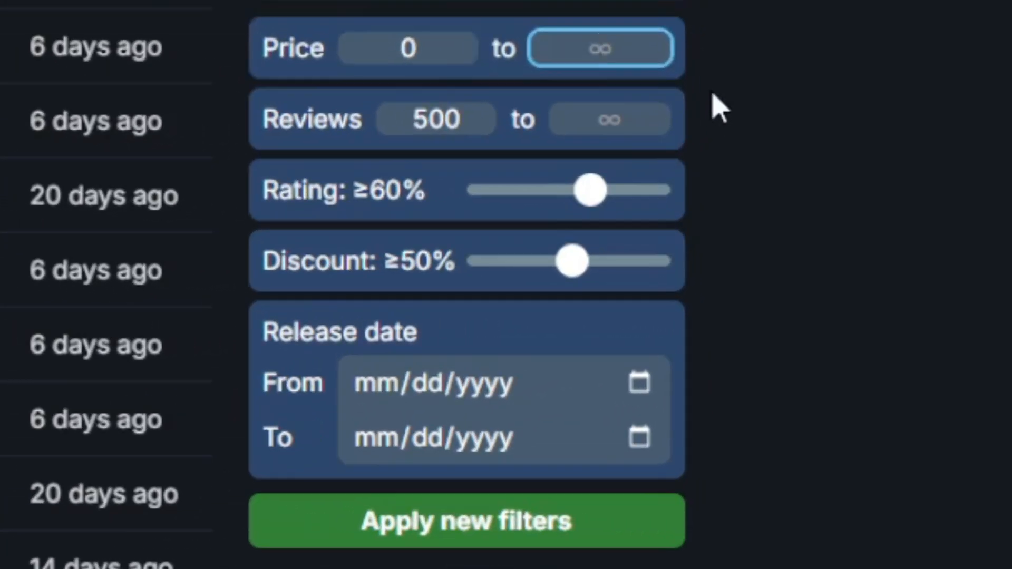
Set the maximum price to 3€ and minimum rating to 80%, then apply the new filters
{"action": "left_click", "coordinate": [600, 47]}
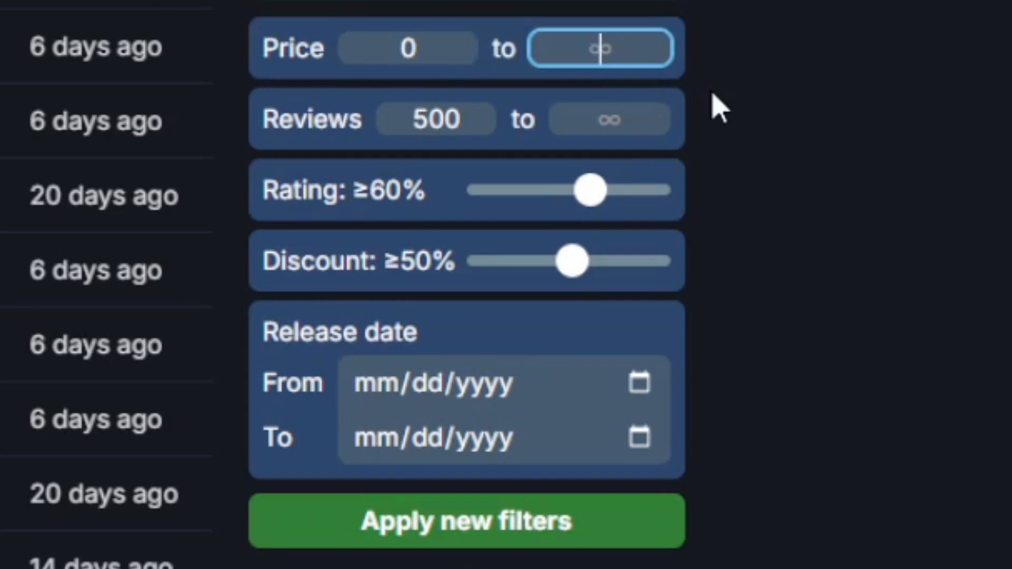
{"action": "type", "text": "3"}
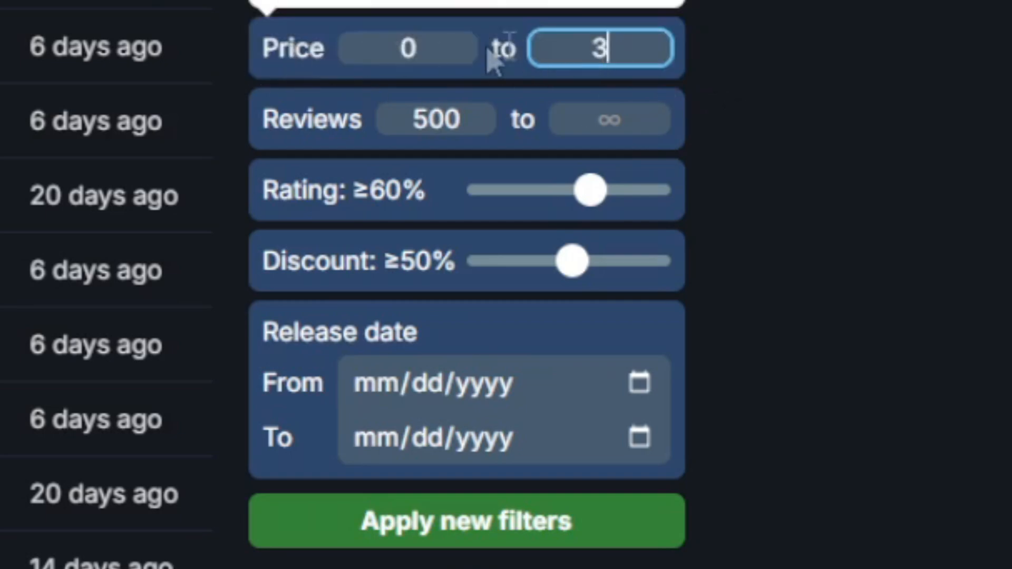
{"action": "mouse_move", "coordinate": [568, 198]}
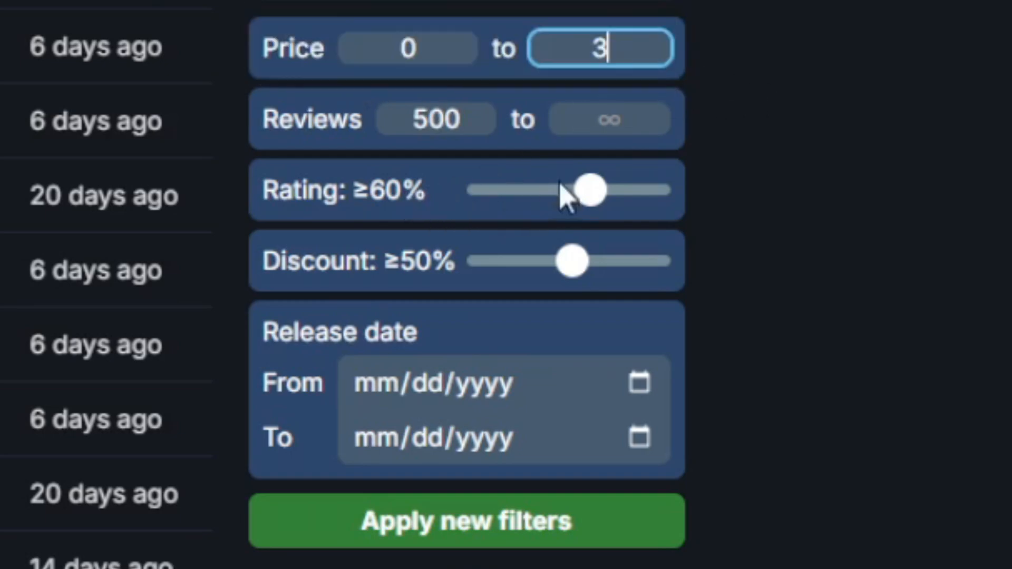
{"action": "left_click_drag", "start_coordinate": [588, 190], "coordinate": [603, 190]}
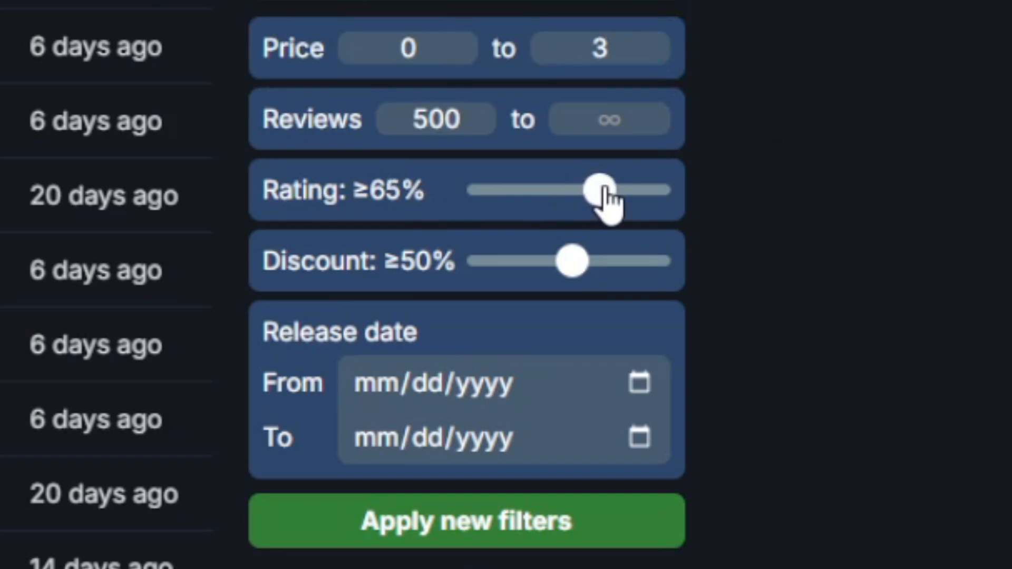
{"action": "left_click_drag", "start_coordinate": [599, 189], "coordinate": [620, 189]}
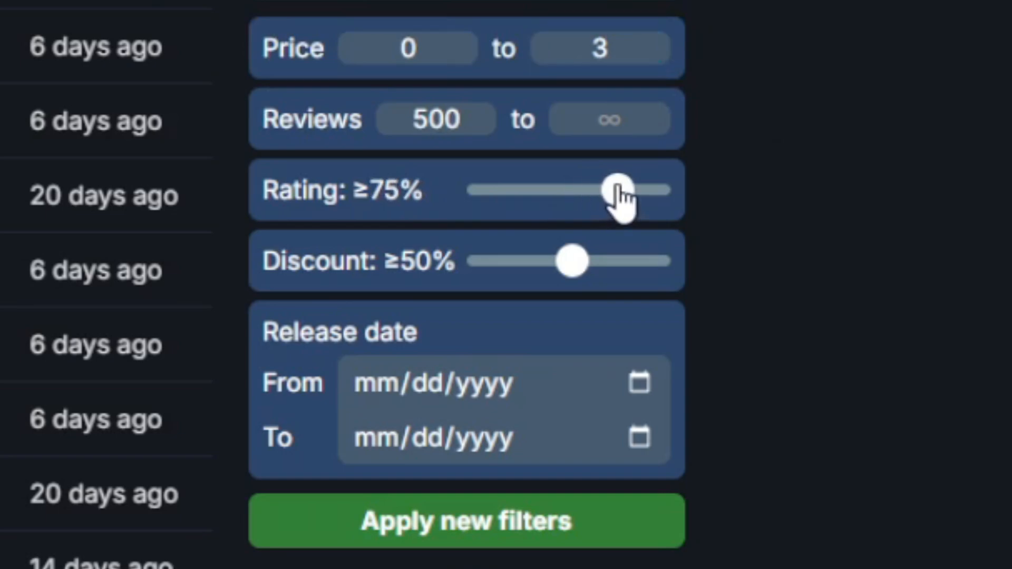
{"action": "left_click_drag", "start_coordinate": [620, 190], "coordinate": [630, 190]}
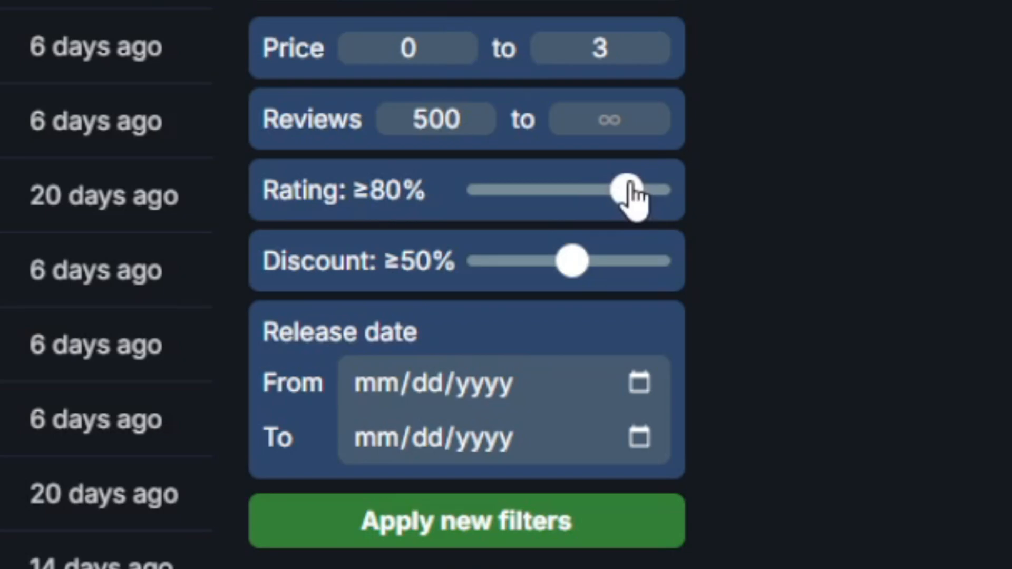
{"action": "mouse_move", "coordinate": [481, 504]}
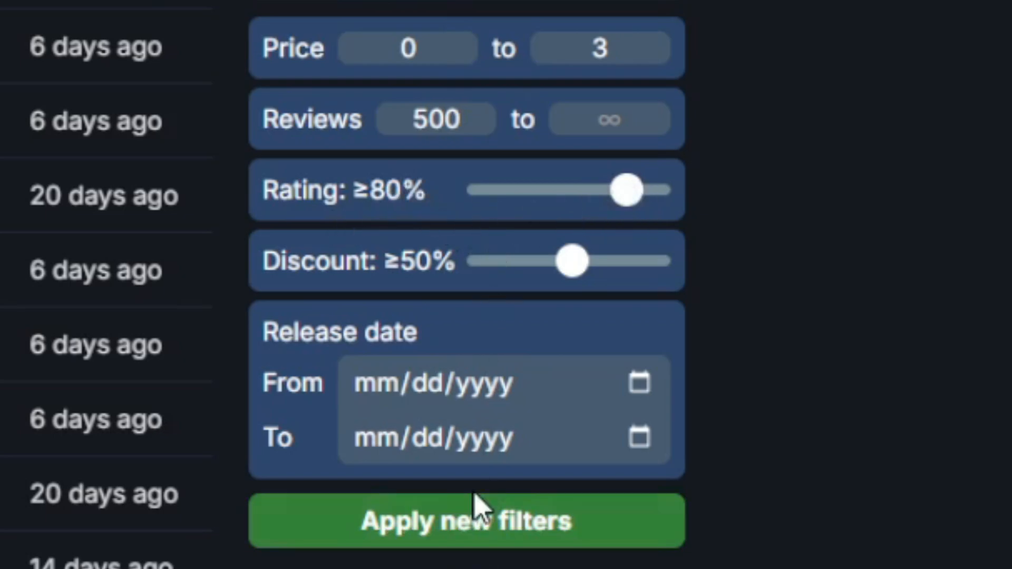
{"action": "left_click", "coordinate": [466, 520]}
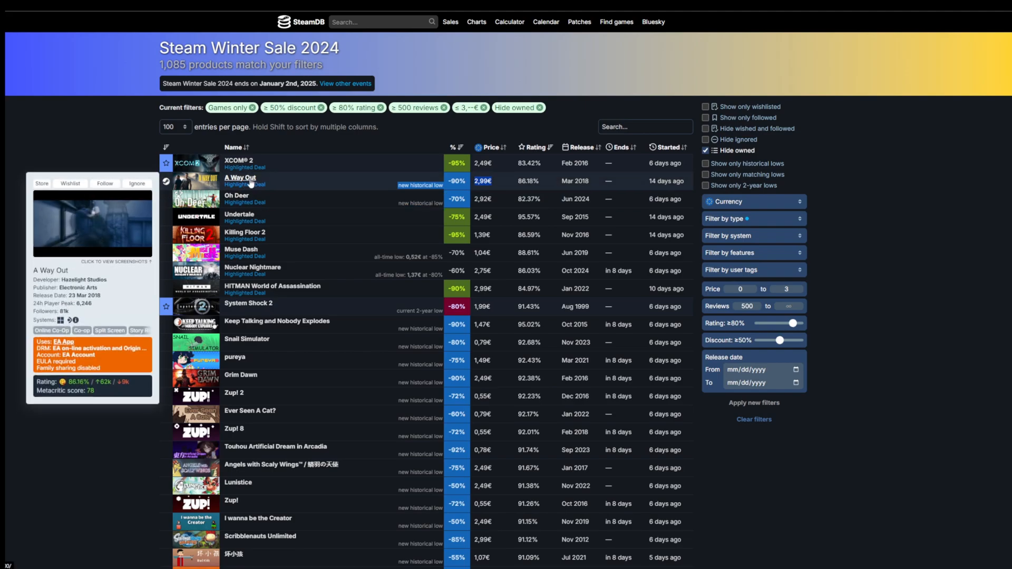
{"action": "mouse_move", "coordinate": [239, 194]}
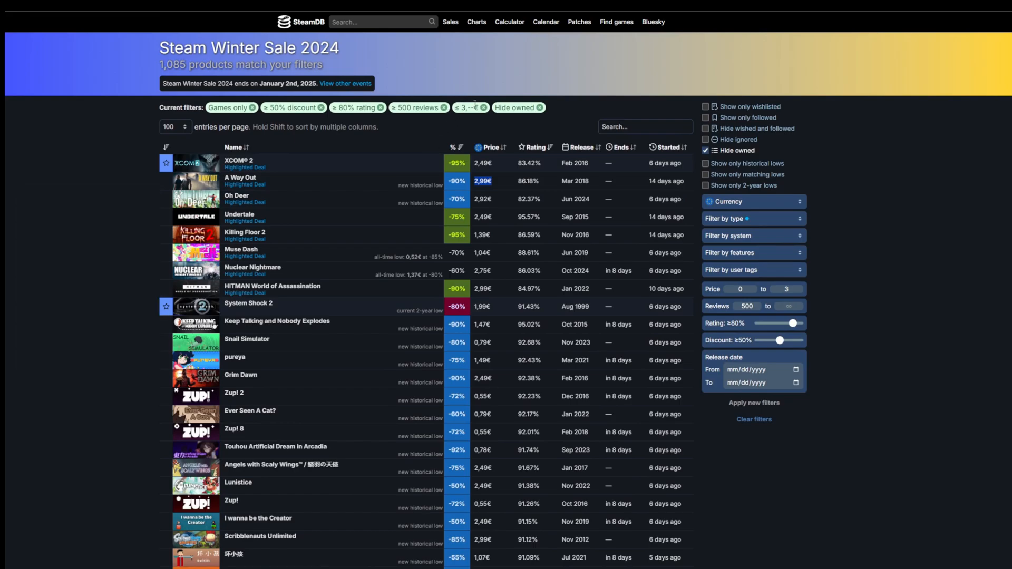
{"action": "mouse_move", "coordinate": [504, 76]}
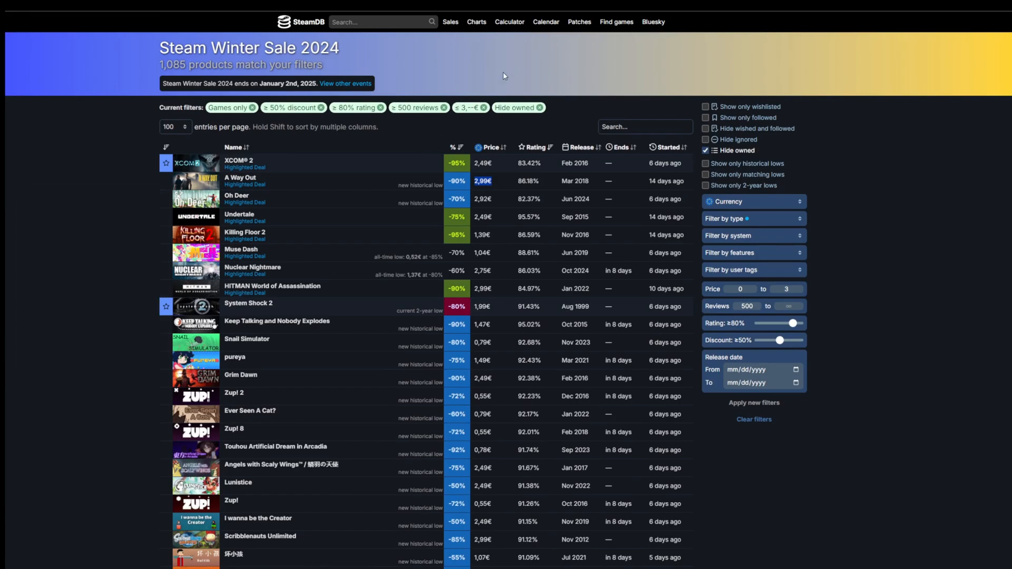
{"action": "mouse_move", "coordinate": [545, 21]}
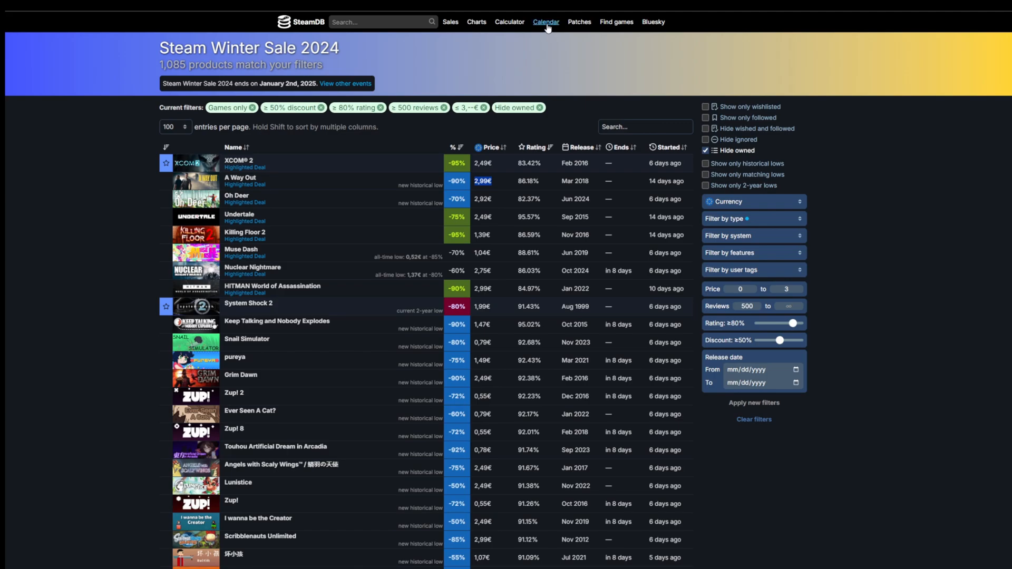
Open the SteamDB release calendar and look over the March 2025 releases
{"action": "left_click", "coordinate": [545, 21]}
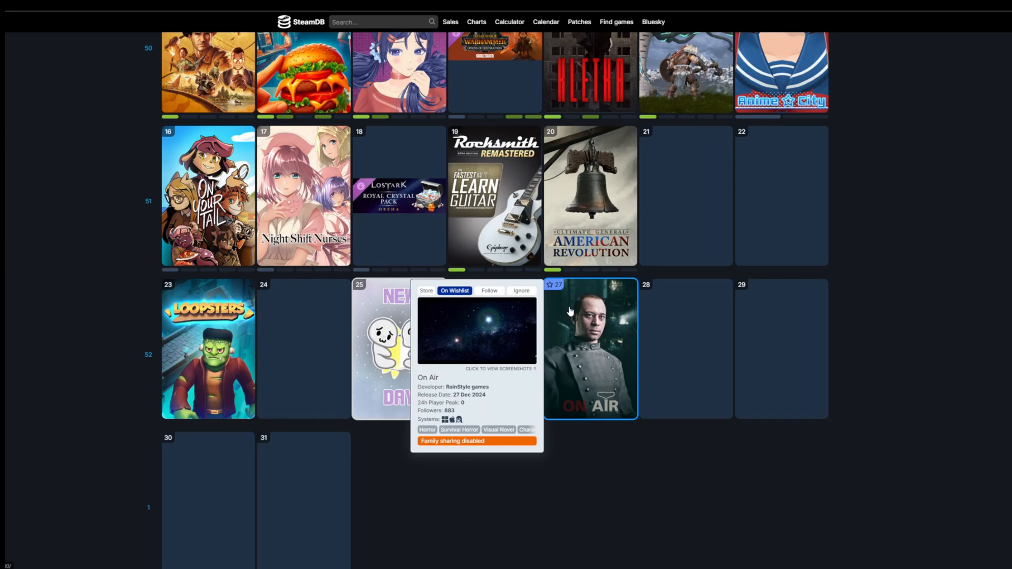
{"action": "left_click", "coordinate": [591, 350]}
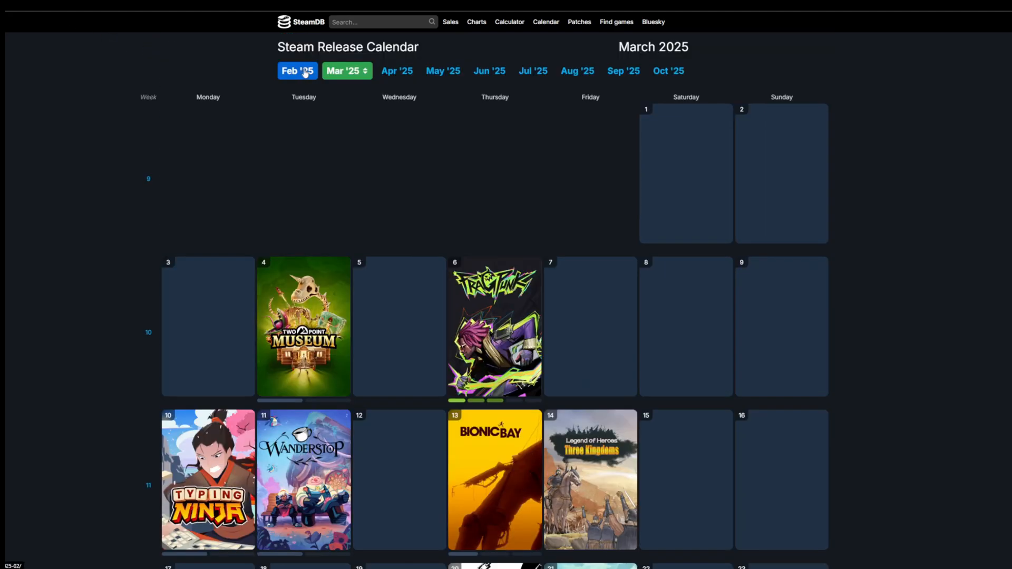
{"action": "scroll", "scroll_direction": "down", "scroll_amount": 3}
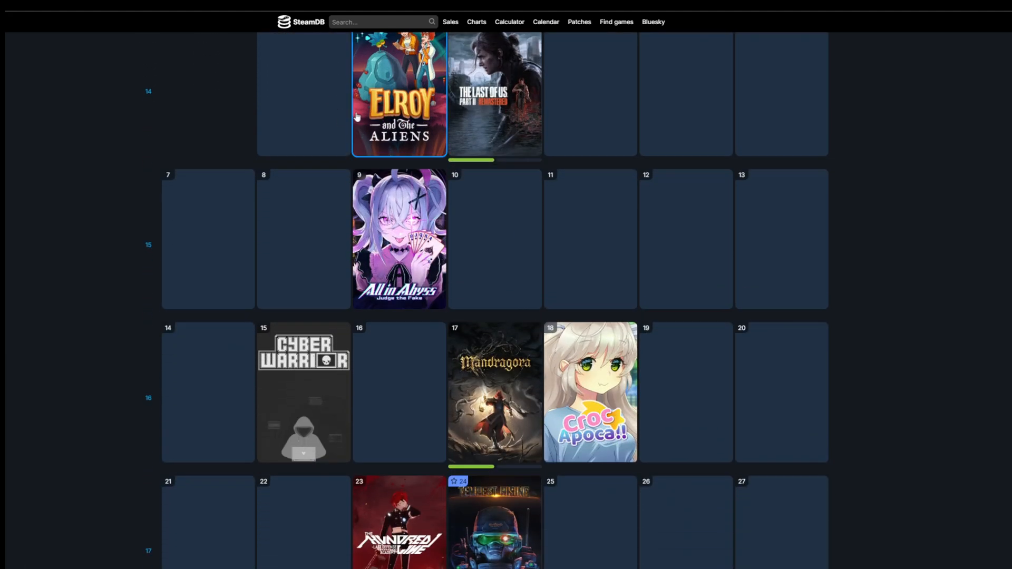
{"action": "scroll", "scroll_direction": "down", "scroll_amount": 3}
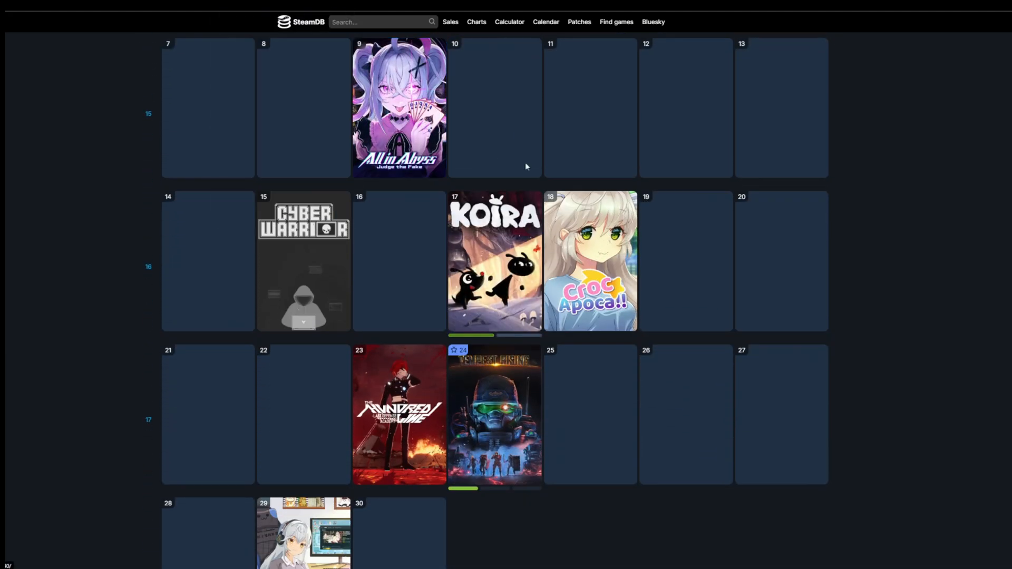
Switch the release calendar to February 2025 and look through its releases
{"action": "left_click", "coordinate": [346, 70]}
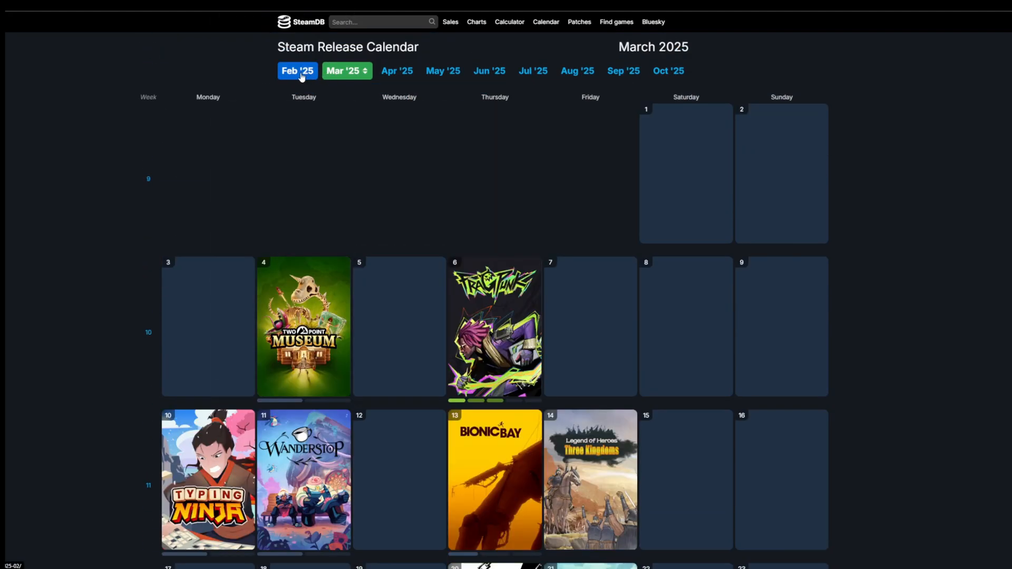
{"action": "left_click", "coordinate": [297, 70]}
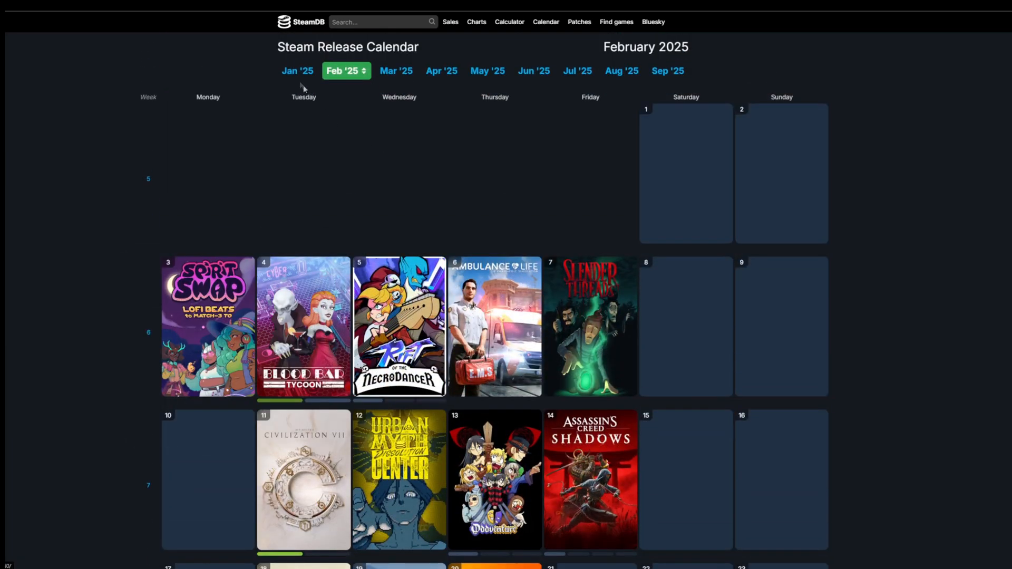
{"action": "scroll", "scroll_direction": "down", "scroll_amount": 3}
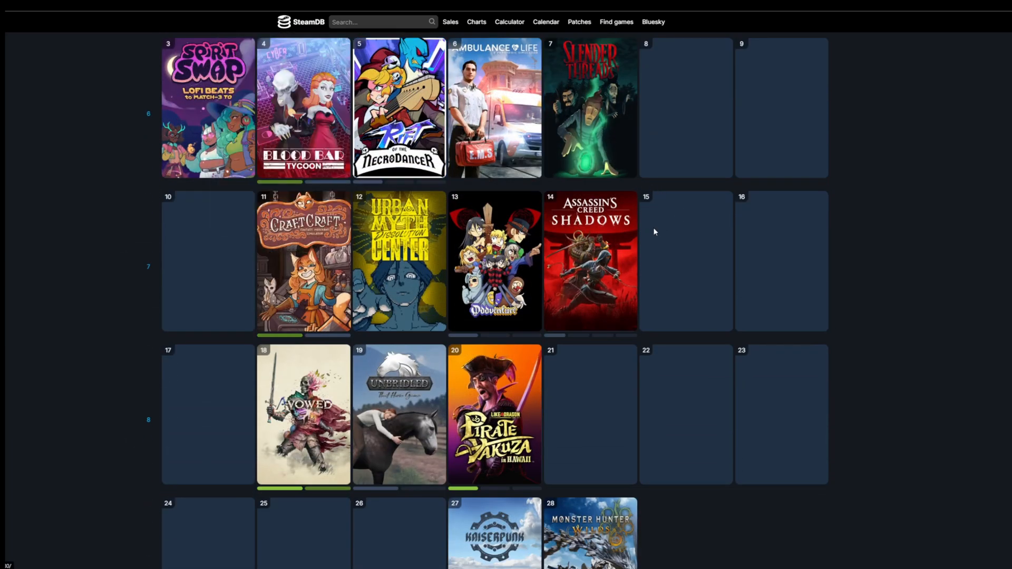
{"action": "scroll", "scroll_direction": "down", "scroll_amount": 3}
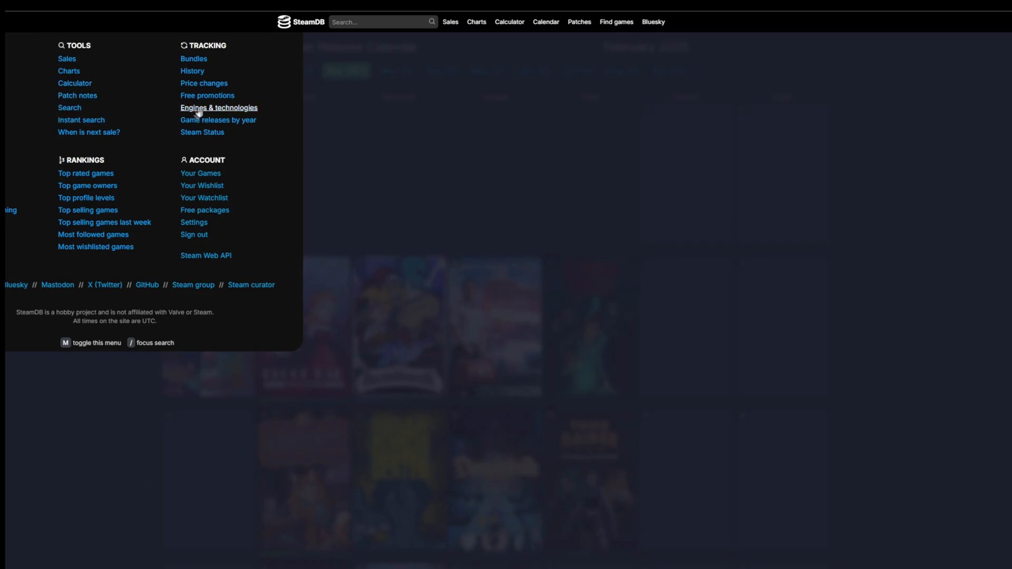
View the current free promotions list, including Black Desert
{"action": "left_click", "coordinate": [207, 96]}
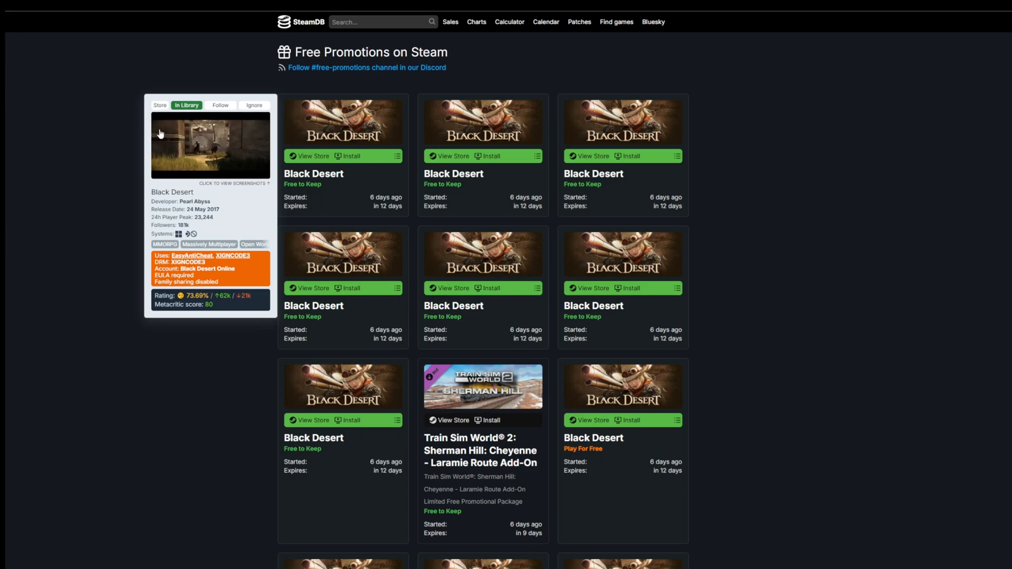
{"action": "scroll", "scroll_direction": "down", "scroll_amount": 3}
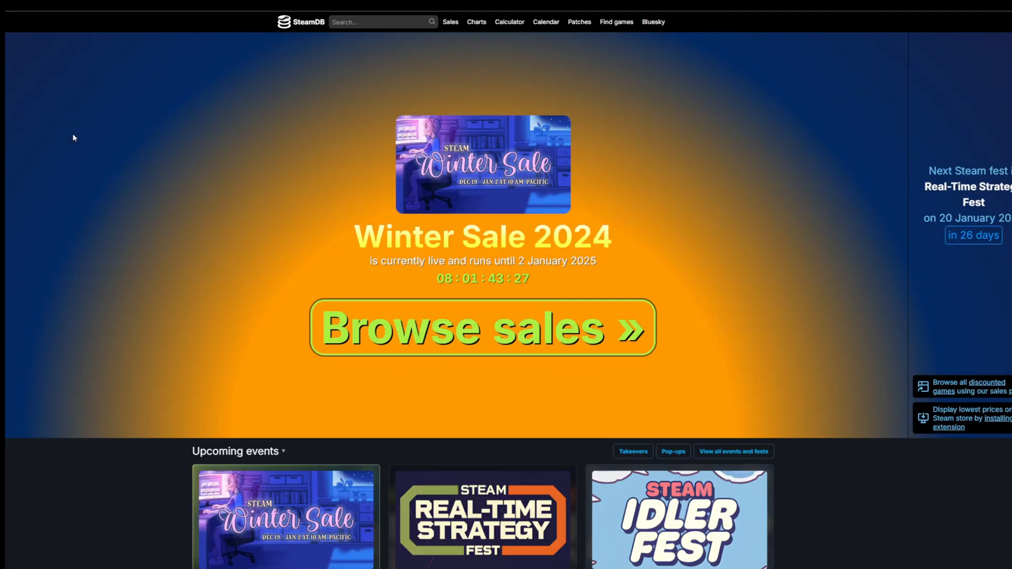
{"action": "mouse_move", "coordinate": [154, 136]}
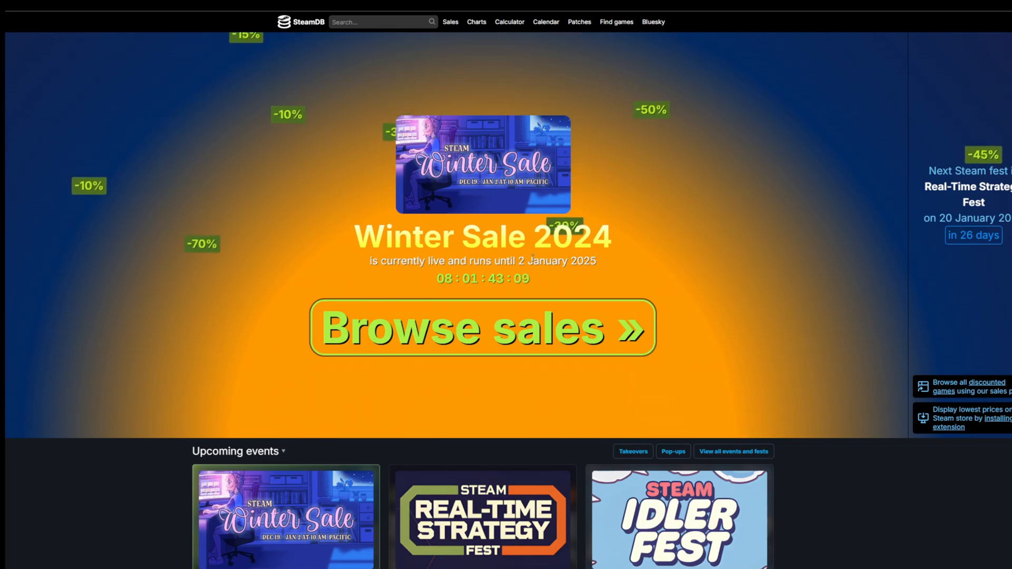
Look through the upcoming events cards such as Real-Time Strategy Fest and Spring Sale 2025
{"action": "scroll", "scroll_direction": "down", "scroll_amount": 3}
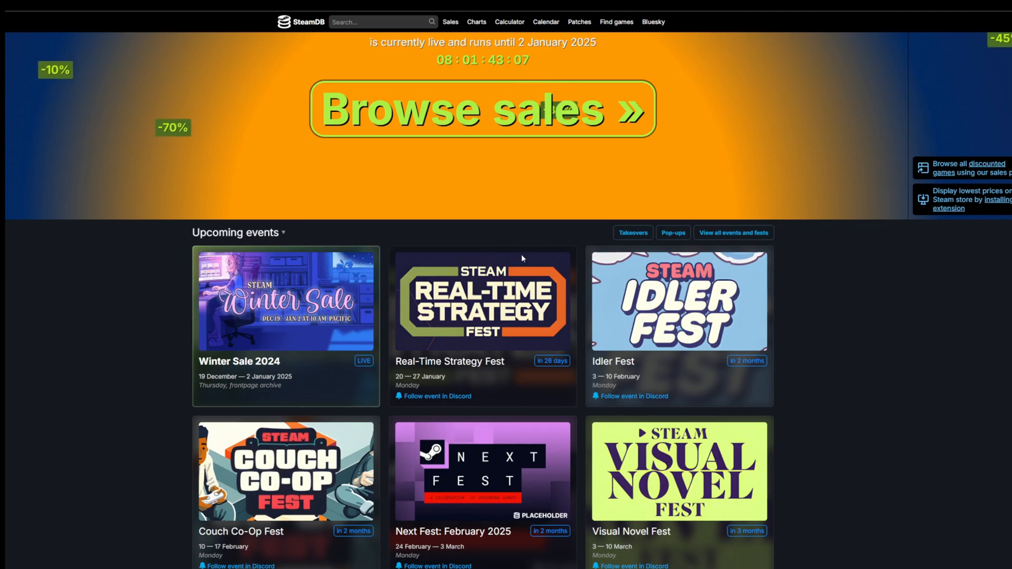
{"action": "scroll", "scroll_direction": "down", "scroll_amount": 3}
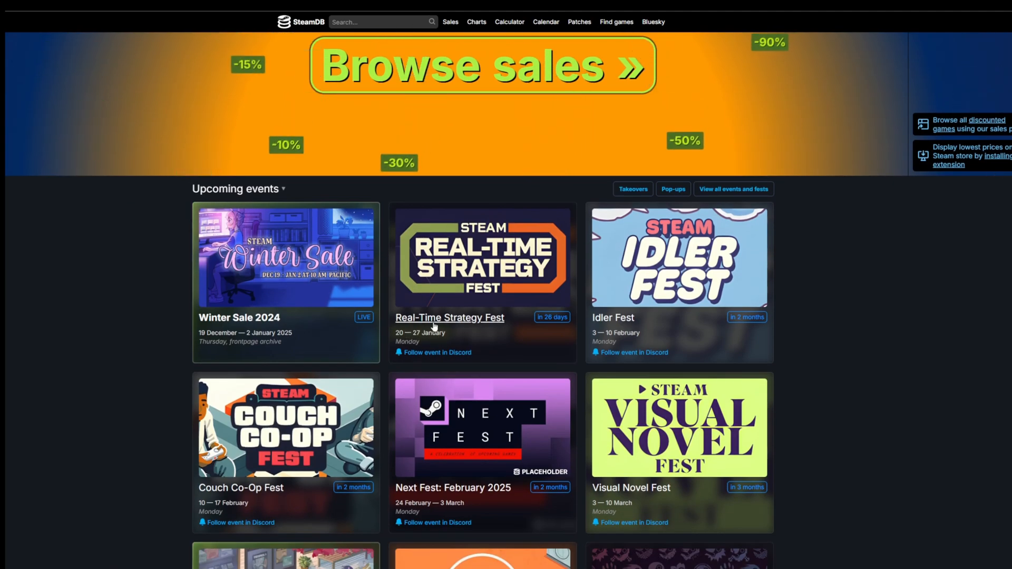
{"action": "scroll", "scroll_direction": "down", "scroll_amount": 3}
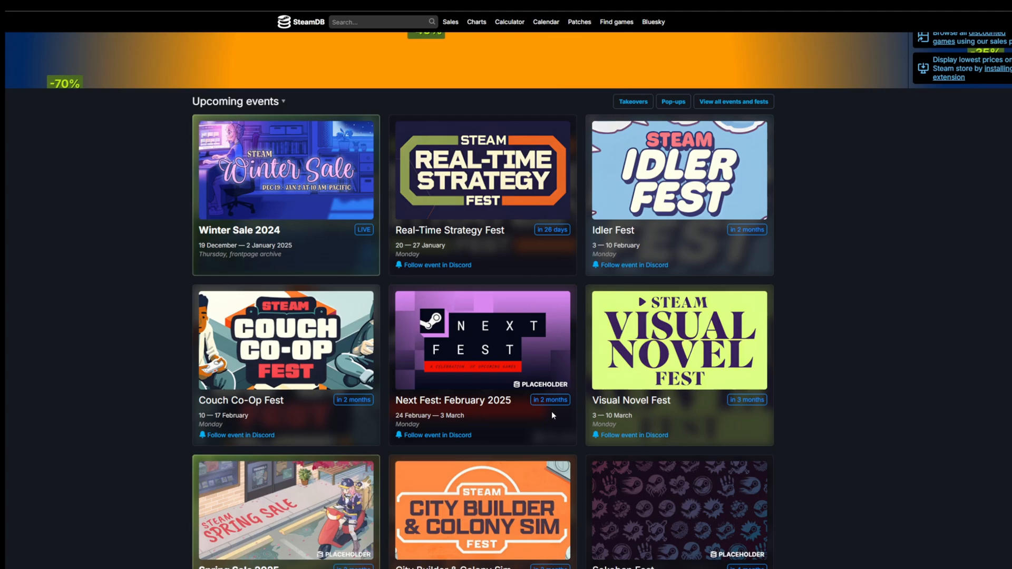
{"action": "scroll", "scroll_direction": "down", "scroll_amount": 3}
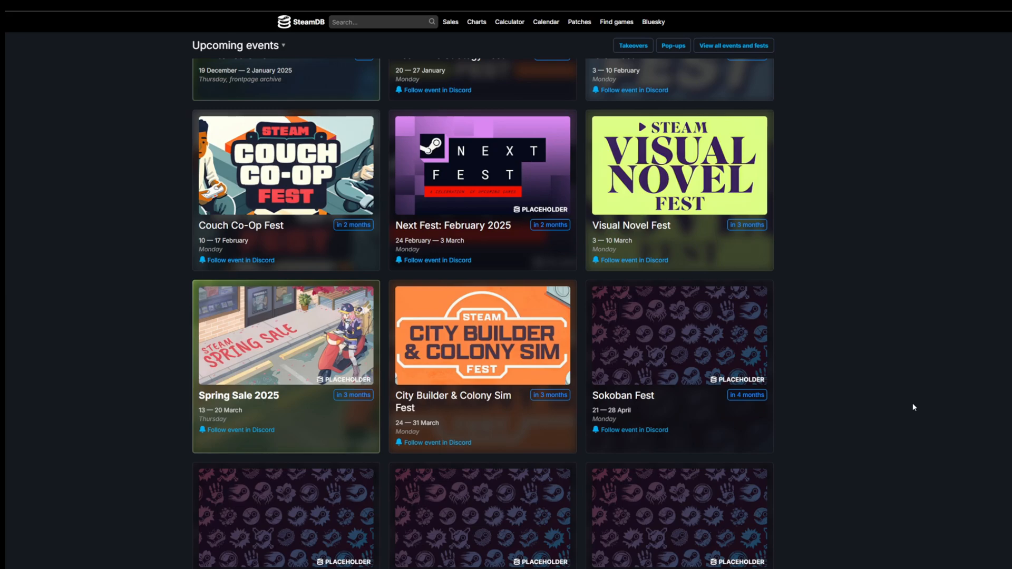
{"action": "mouse_move", "coordinate": [904, 402]}
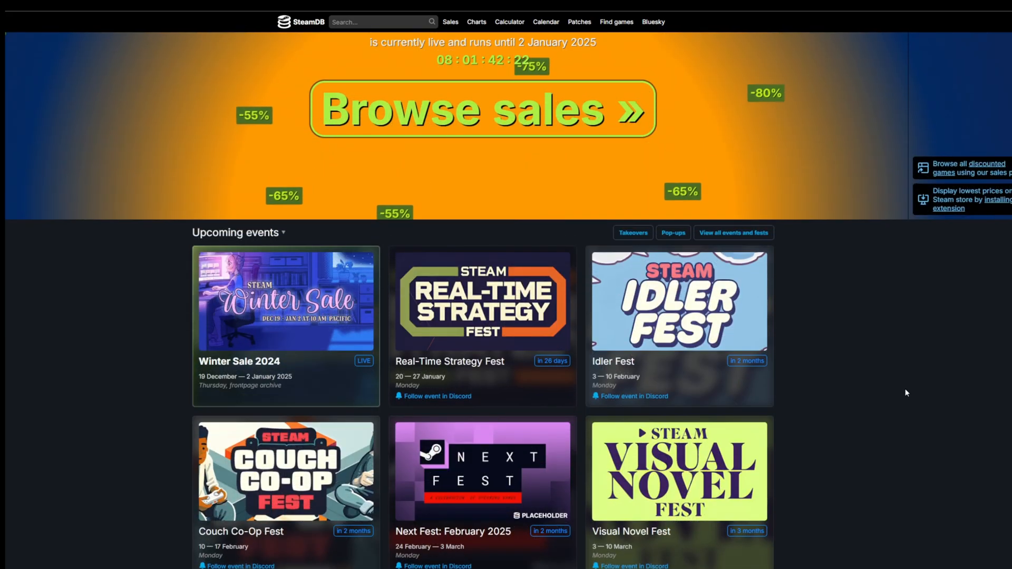
{"action": "scroll", "scroll_direction": "down", "scroll_amount": 3}
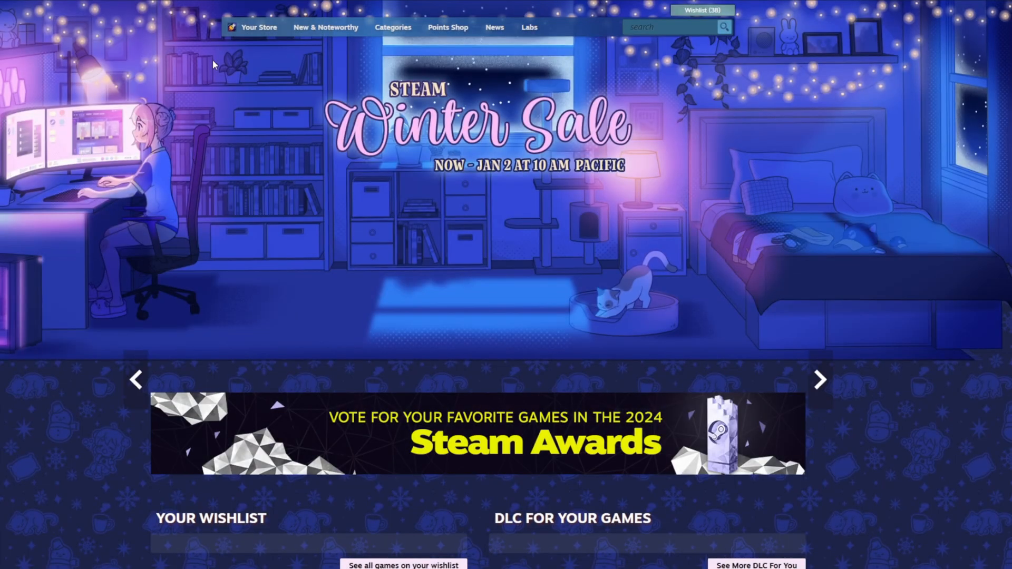
Open the Assassin's Creed Mirage store page, passing the age check with an older birth year
{"action": "left_click", "coordinate": [820, 380]}
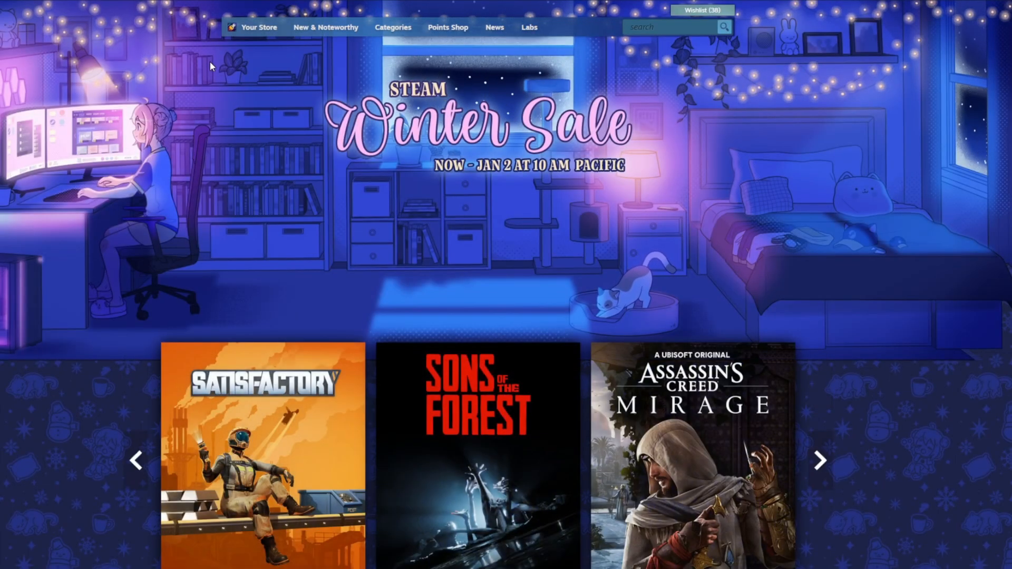
{"action": "mouse_move", "coordinate": [218, 64]}
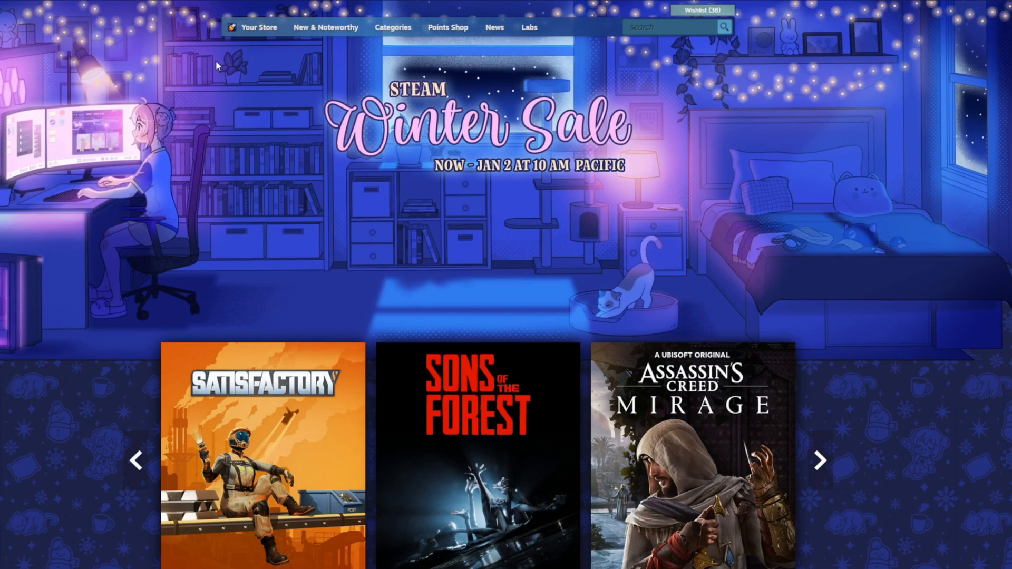
{"action": "mouse_move", "coordinate": [266, 87]}
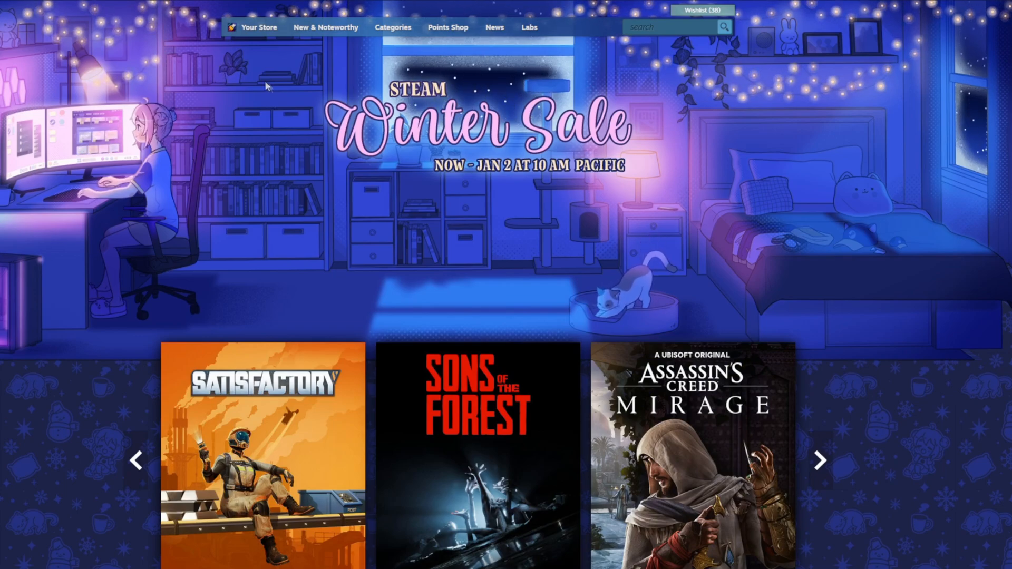
{"action": "scroll", "scroll_direction": "down", "scroll_amount": 3}
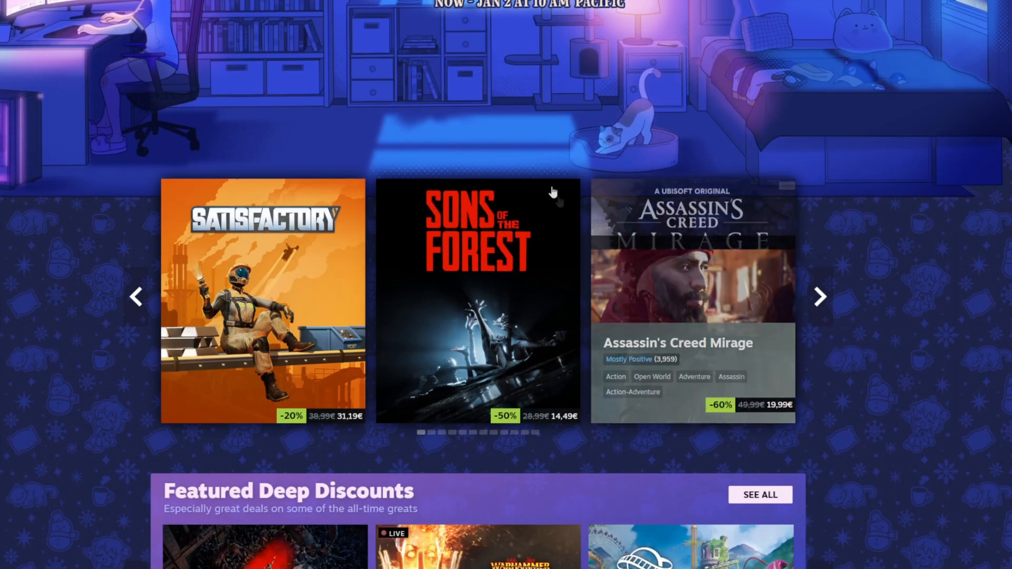
{"action": "left_click", "coordinate": [693, 297]}
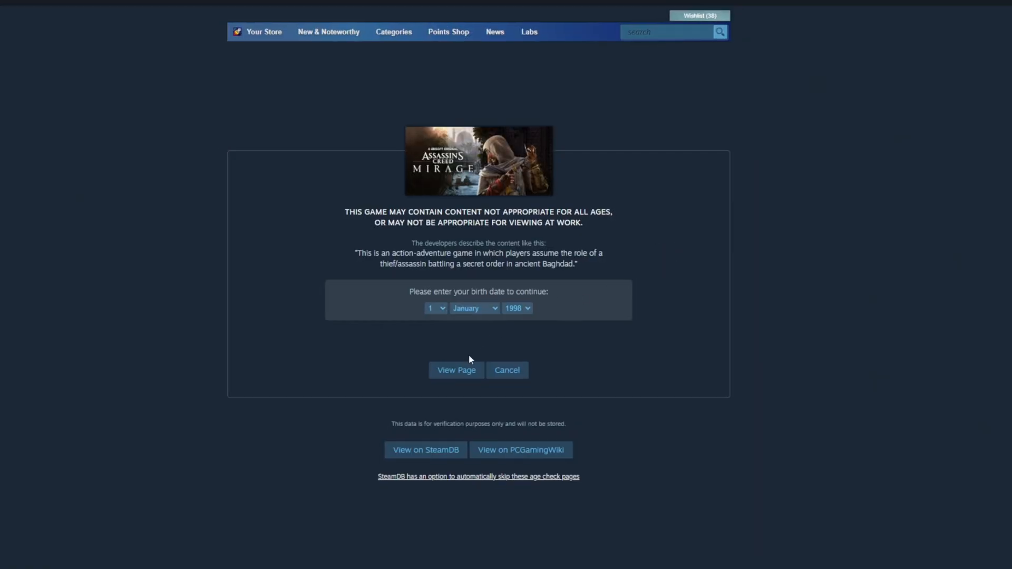
{"action": "left_click", "coordinate": [517, 308]}
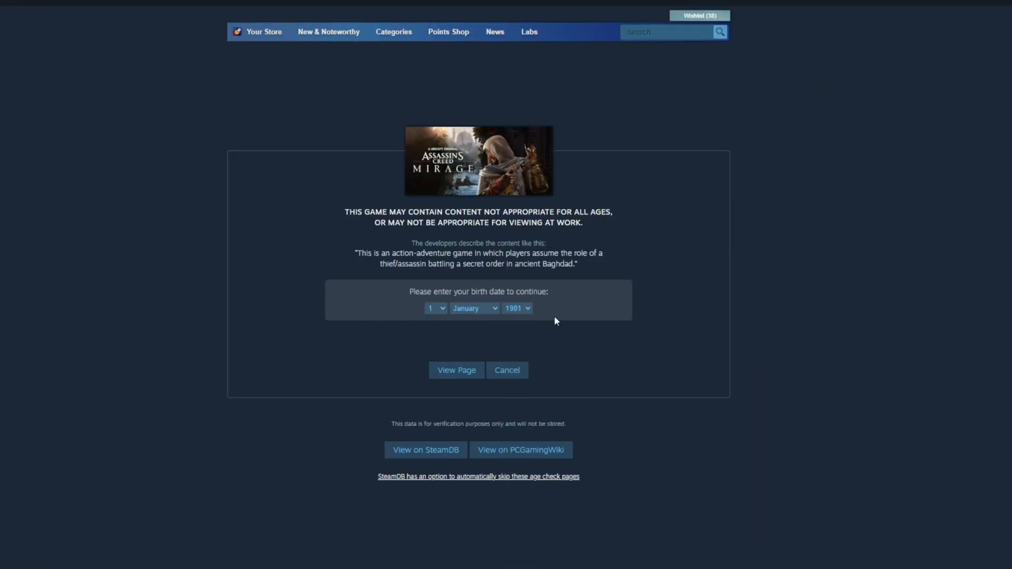
{"action": "left_click", "coordinate": [456, 370]}
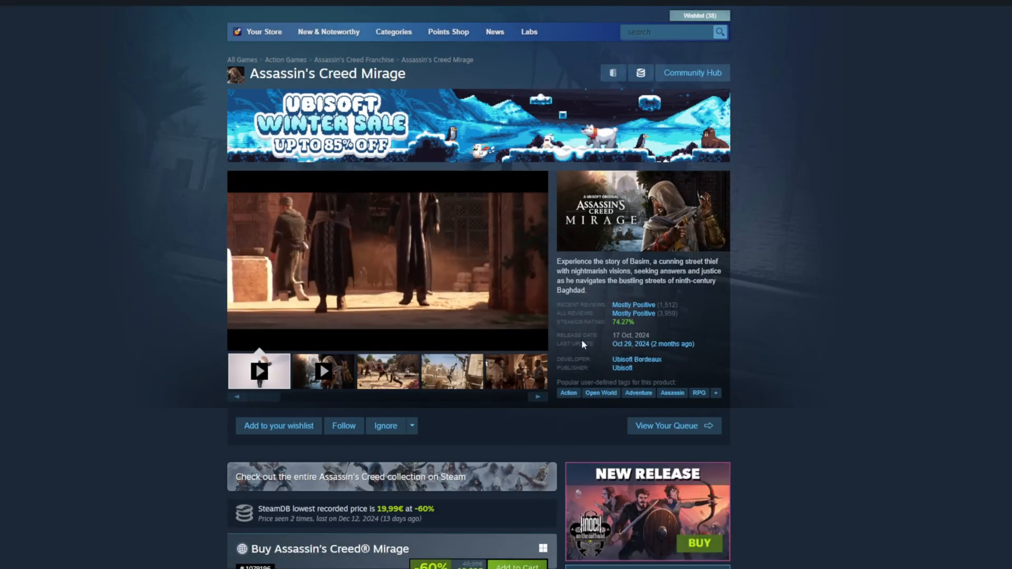
Move down the Mirage page to the SteamDB extension's lowest recorded price line
{"action": "scroll", "scroll_direction": "down", "scroll_amount": 3}
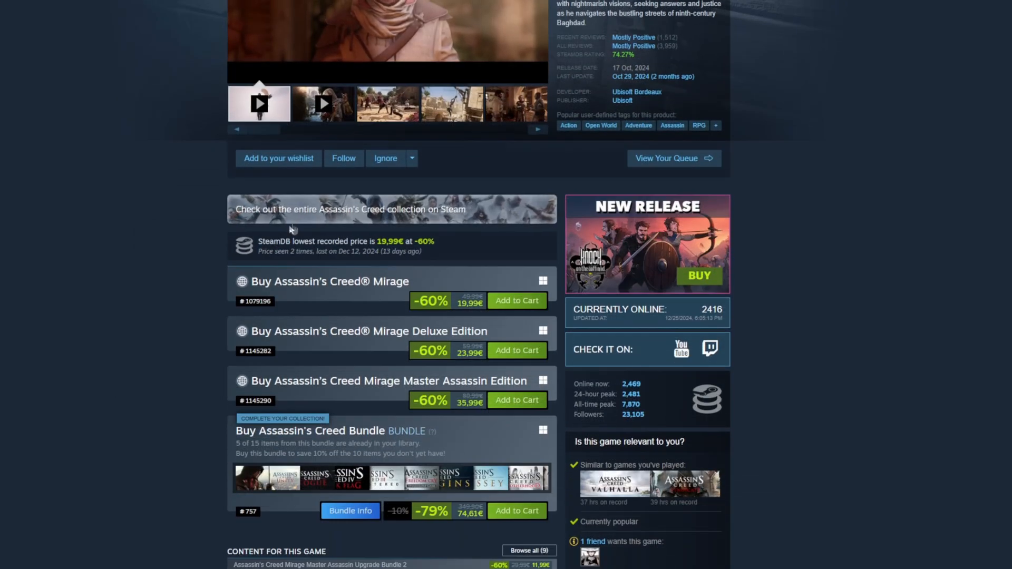
{"action": "scroll", "scroll_direction": "down", "scroll_amount": 3}
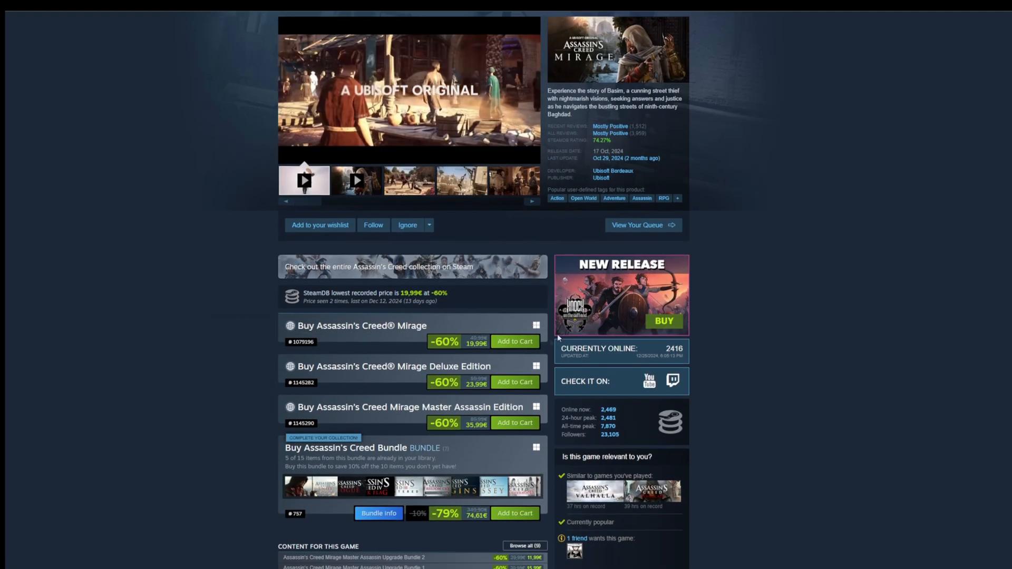
{"action": "scroll", "scroll_direction": "down", "scroll_amount": 3}
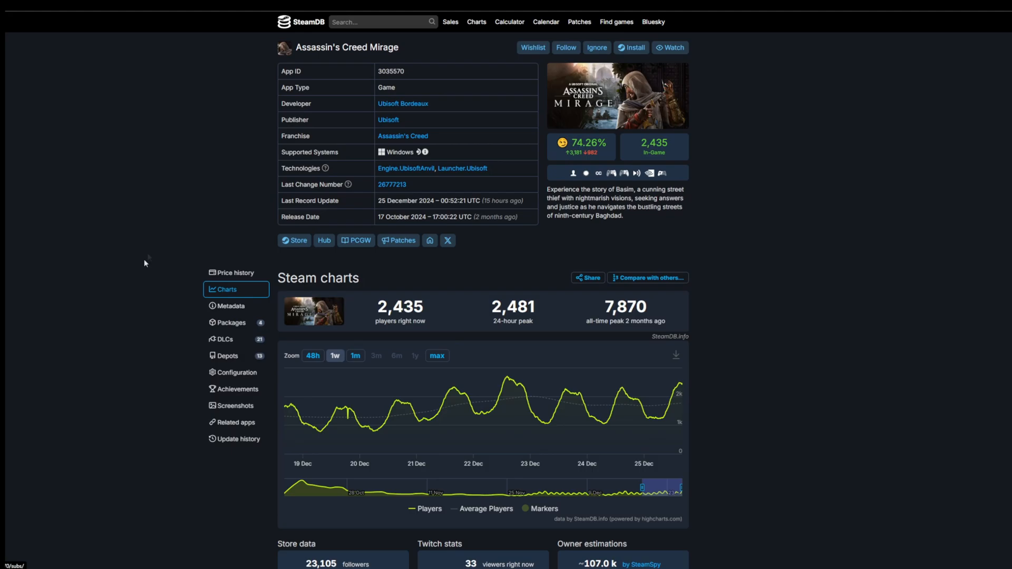
{"action": "scroll", "scroll_direction": "down", "scroll_amount": 3}
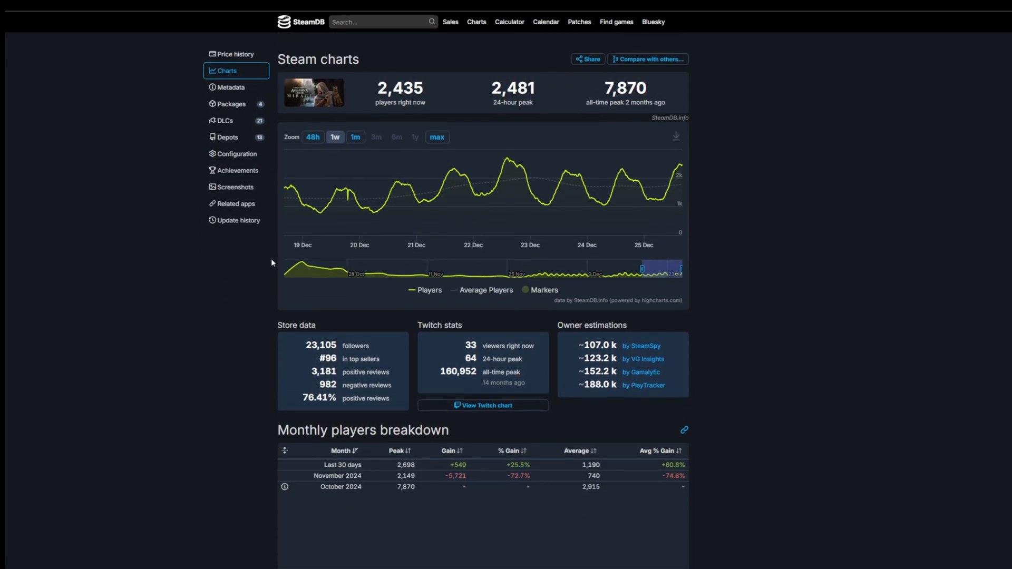
{"action": "scroll", "scroll_direction": "up", "scroll_amount": 3}
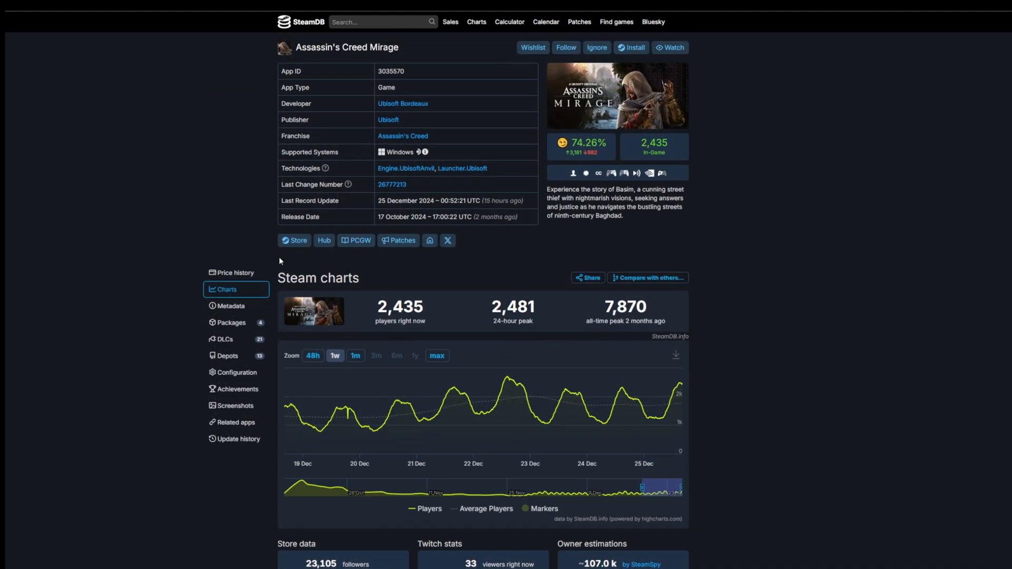